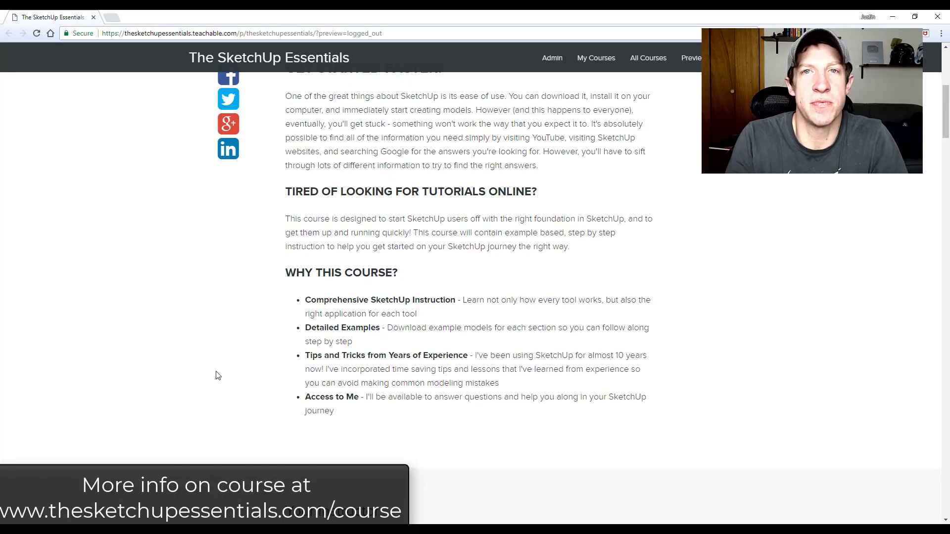
- Scroll through the asset grid to review the library's furniture models and textures
scroll("down", 3)
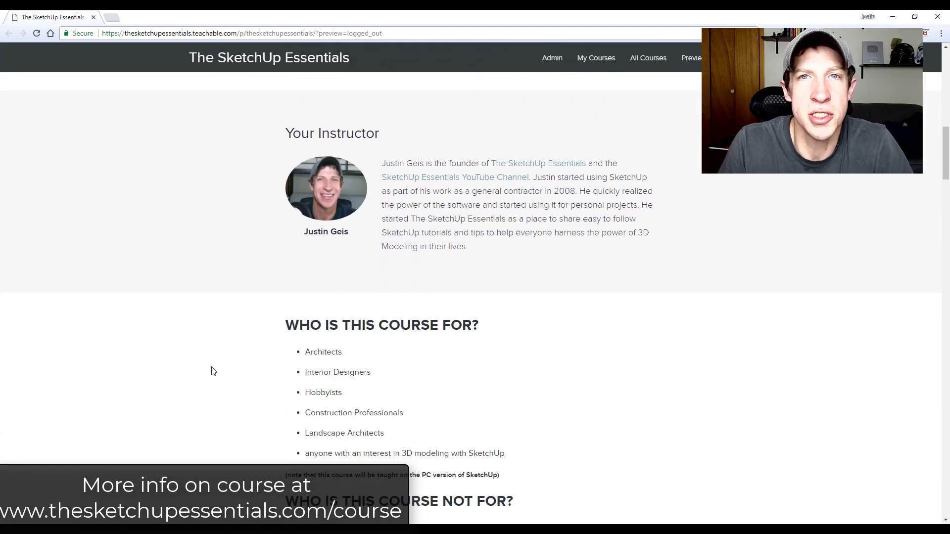
scroll("down", 3)
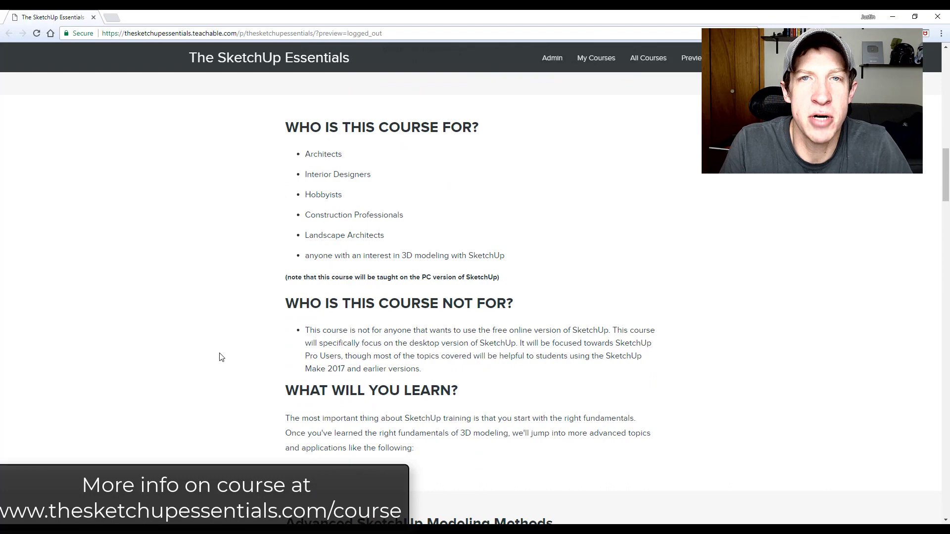
scroll("down", 3)
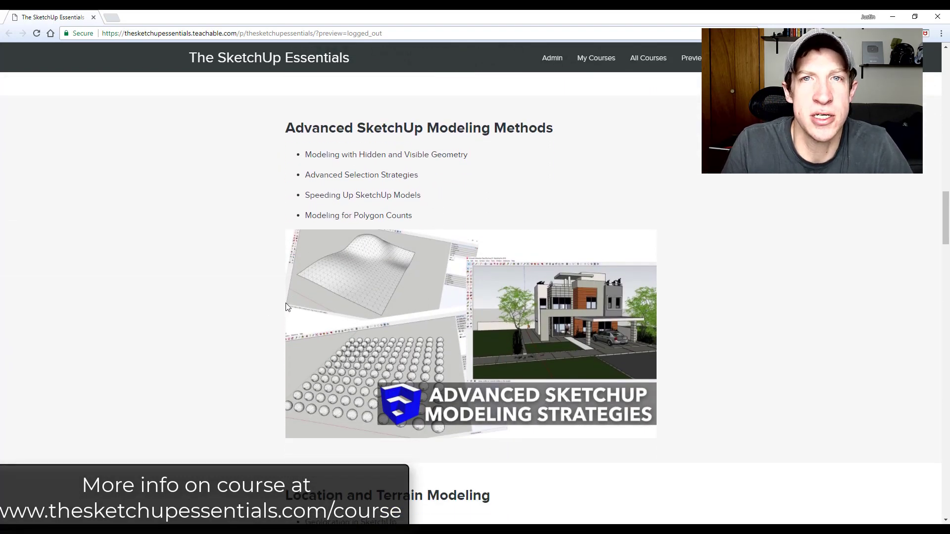
scroll("down", 3)
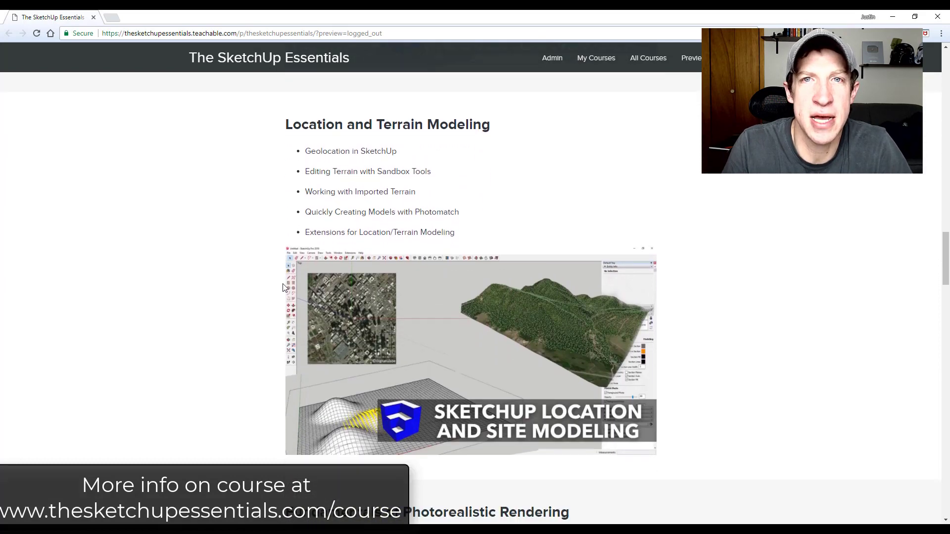
scroll("down", 3)
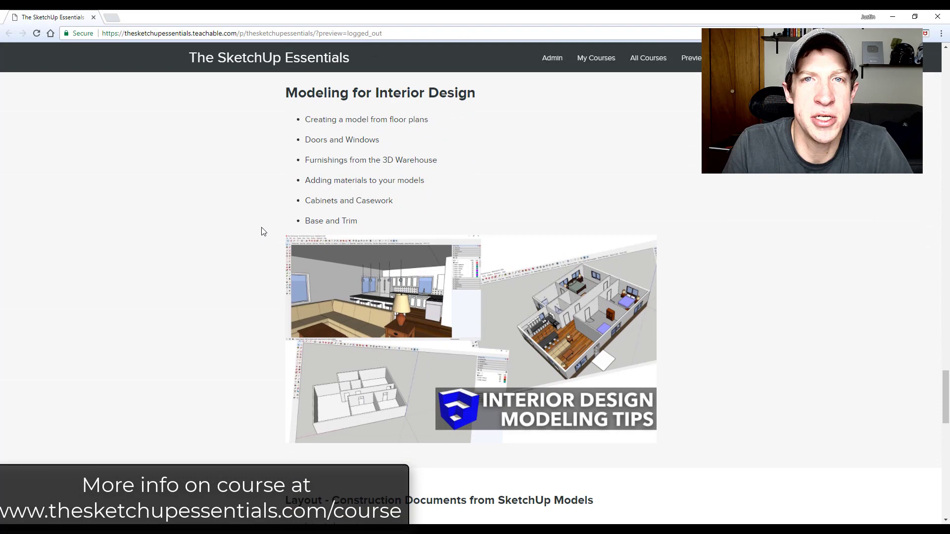
scroll("down", 3)
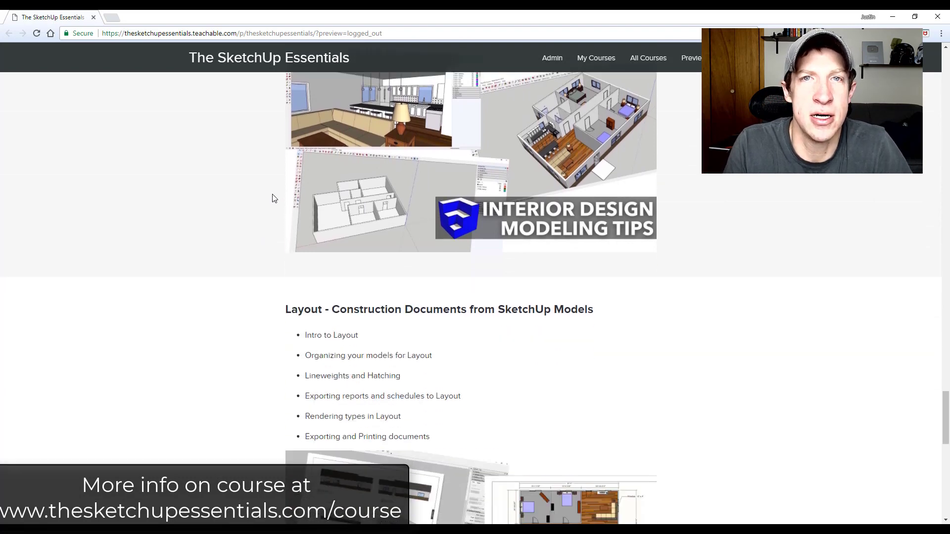
scroll("down", 3)
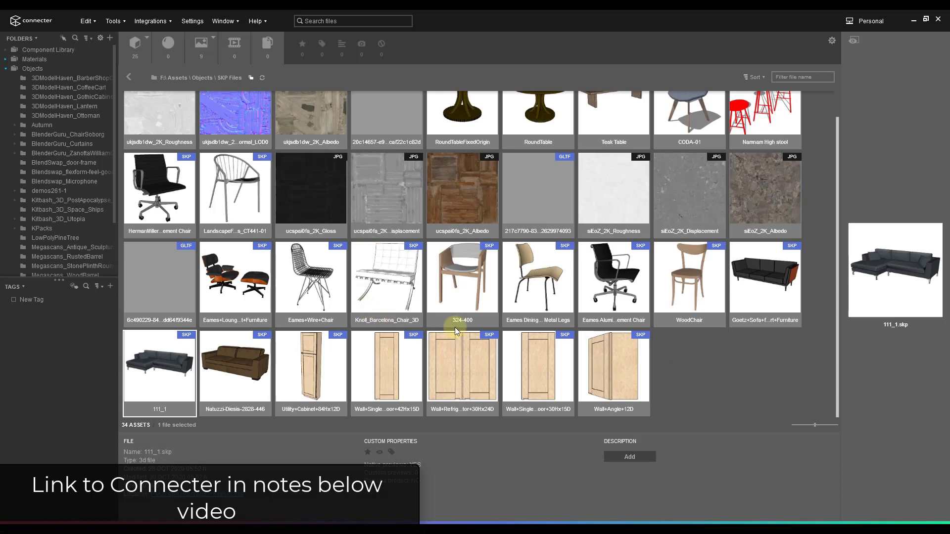
scroll("down", 3)
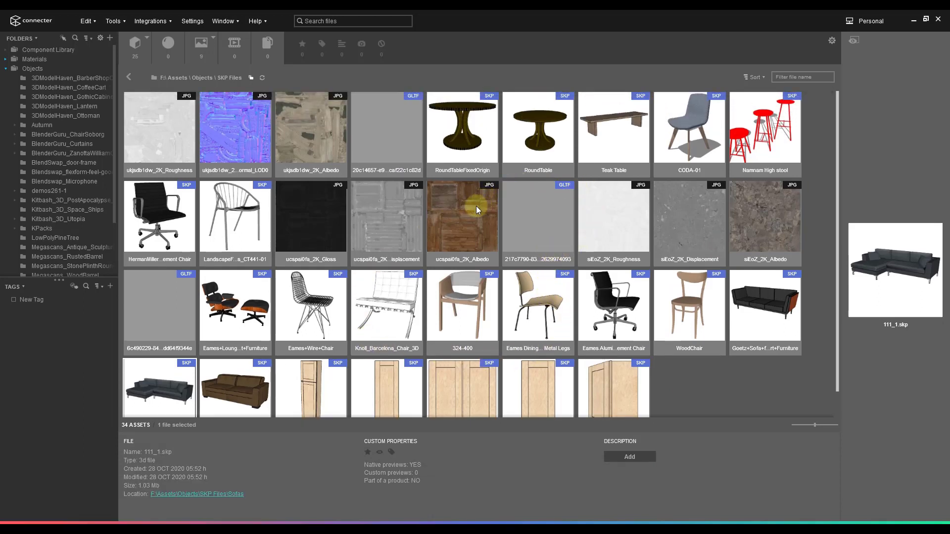
mouse_move(533, 236)
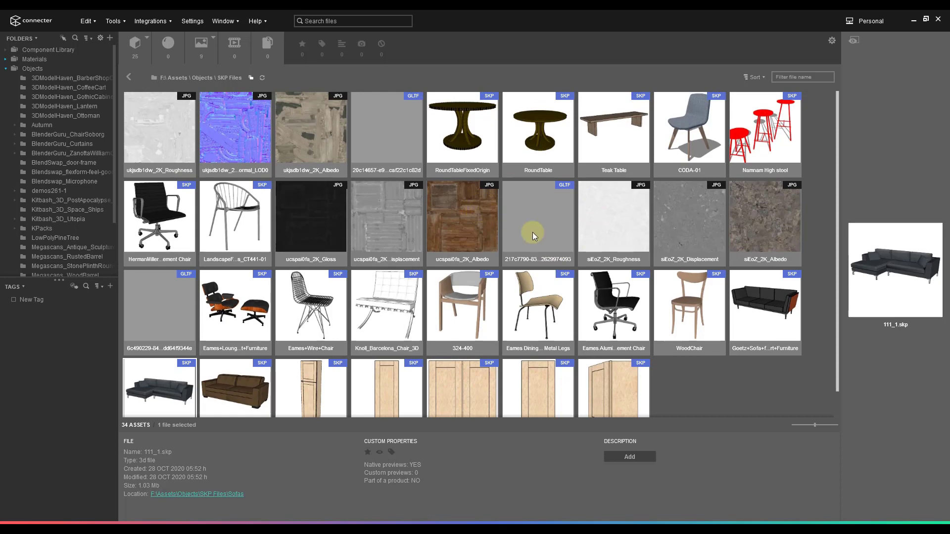
mouse_move(489, 235)
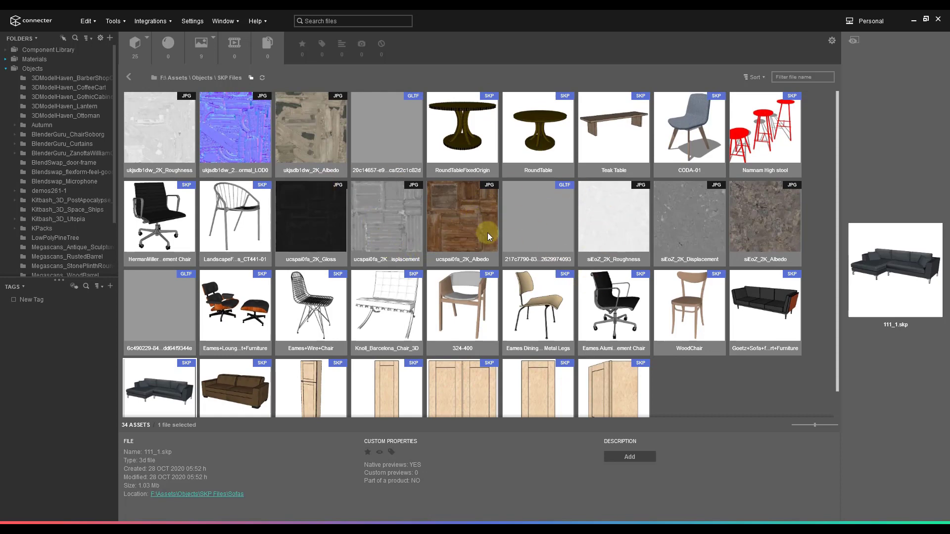
mouse_move(52, 94)
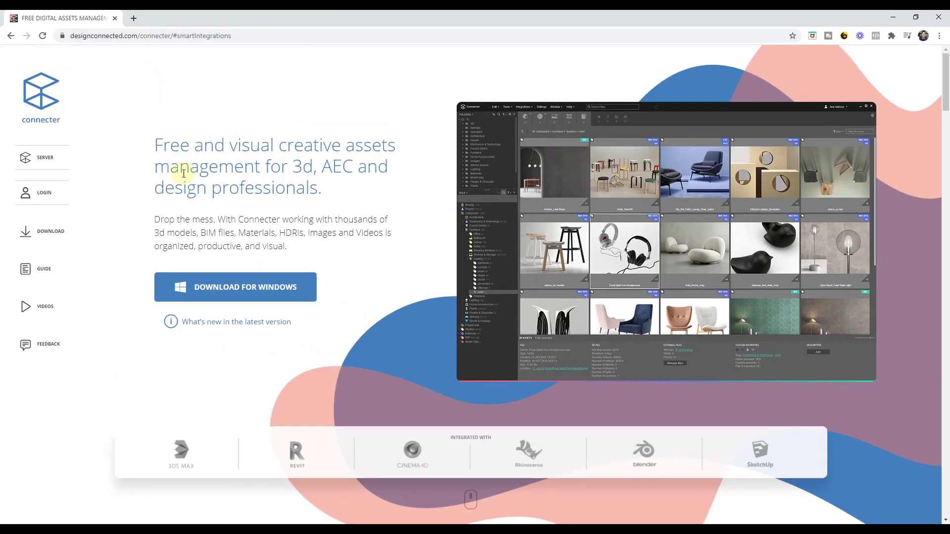
mouse_move(185, 247)
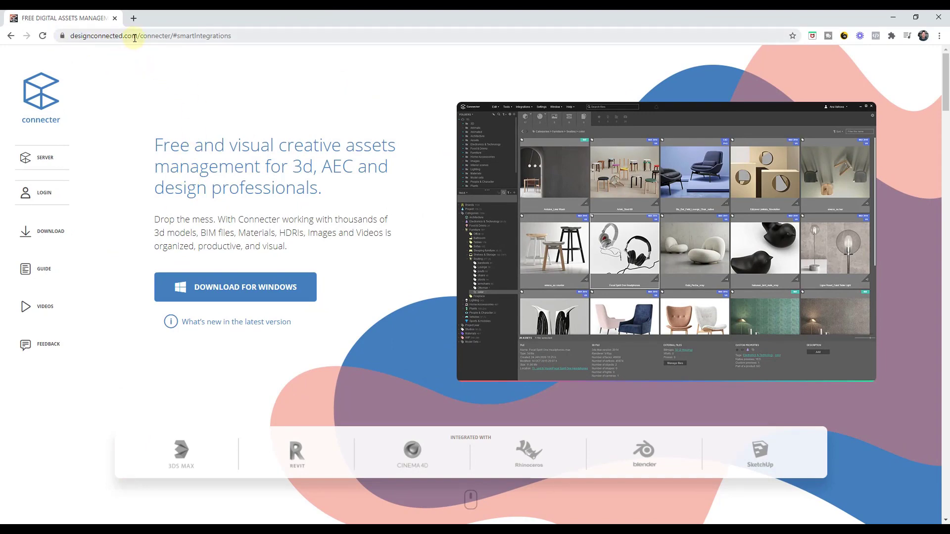
mouse_move(309, 151)
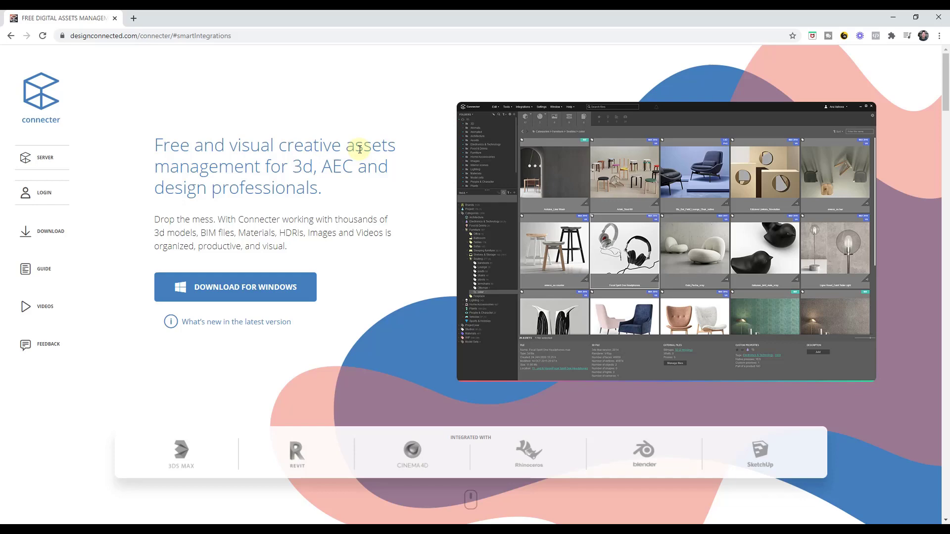
mouse_move(254, 321)
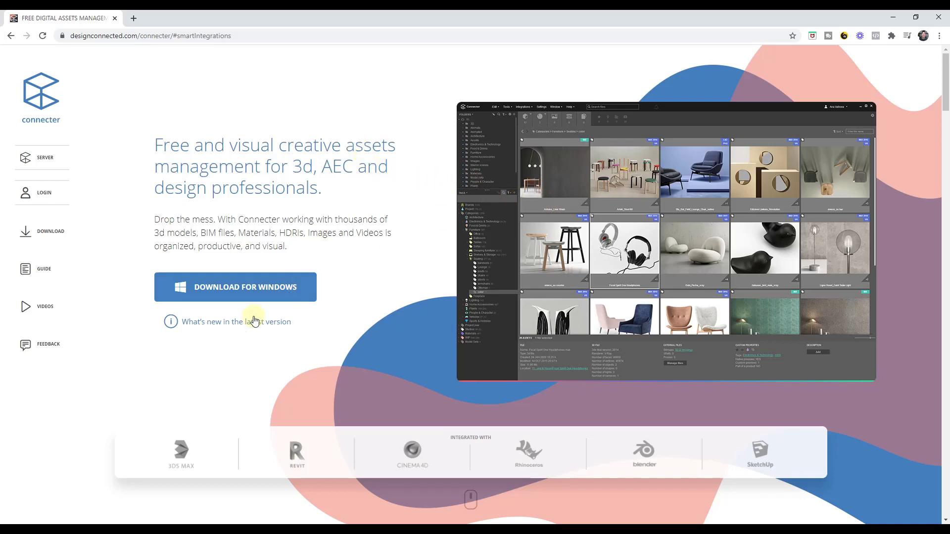
mouse_move(506, 399)
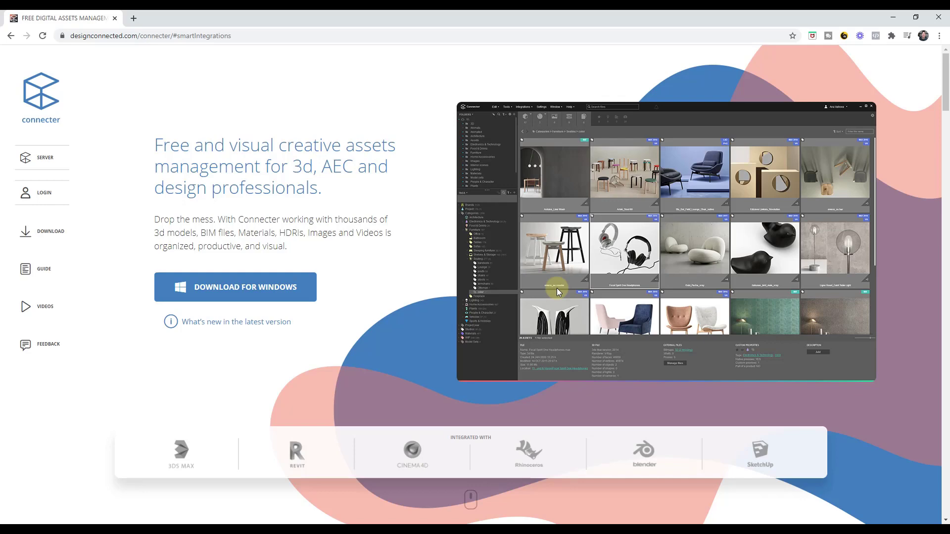
mouse_move(554, 287)
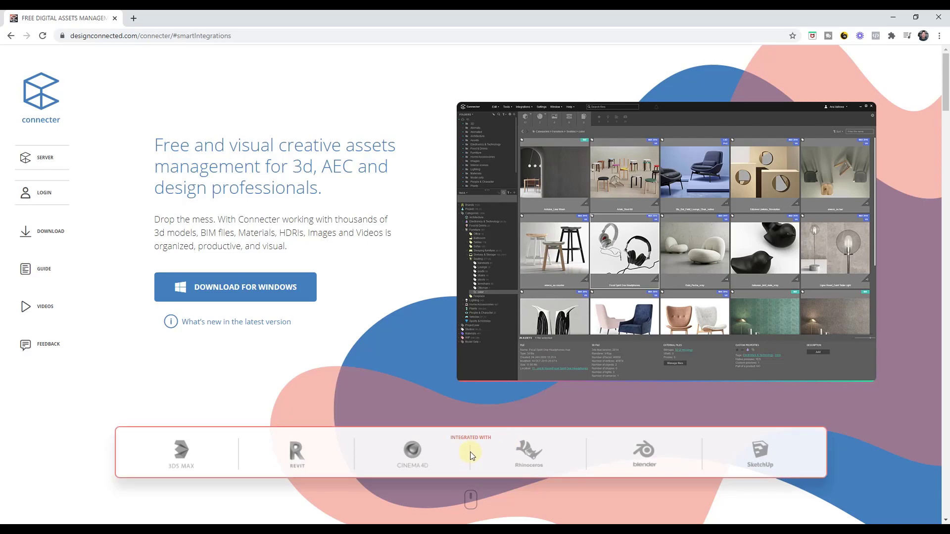
scroll("down", 3)
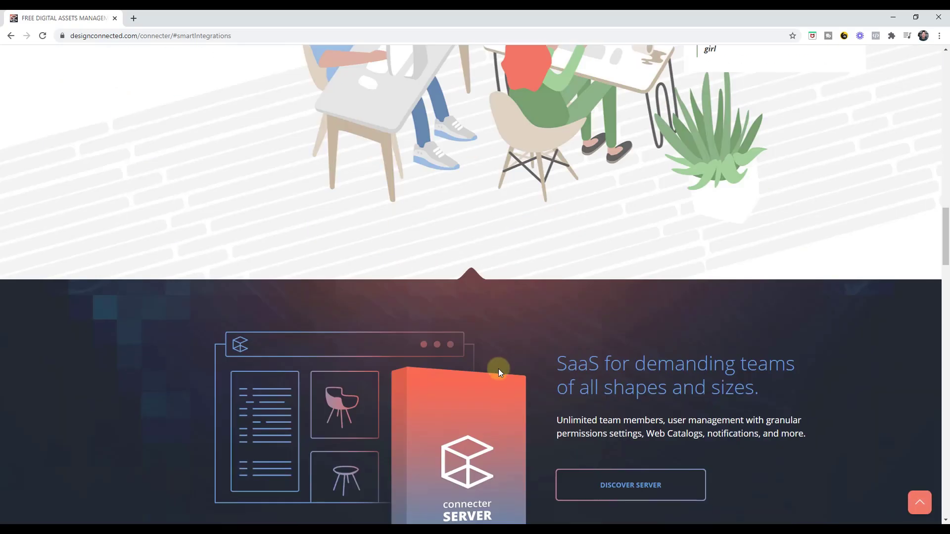
scroll("down", 3)
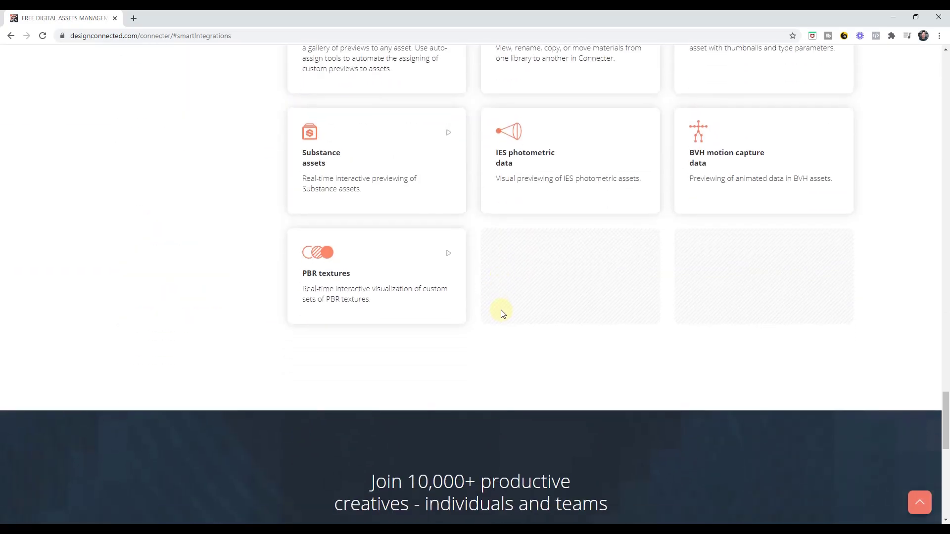
scroll("down", 3)
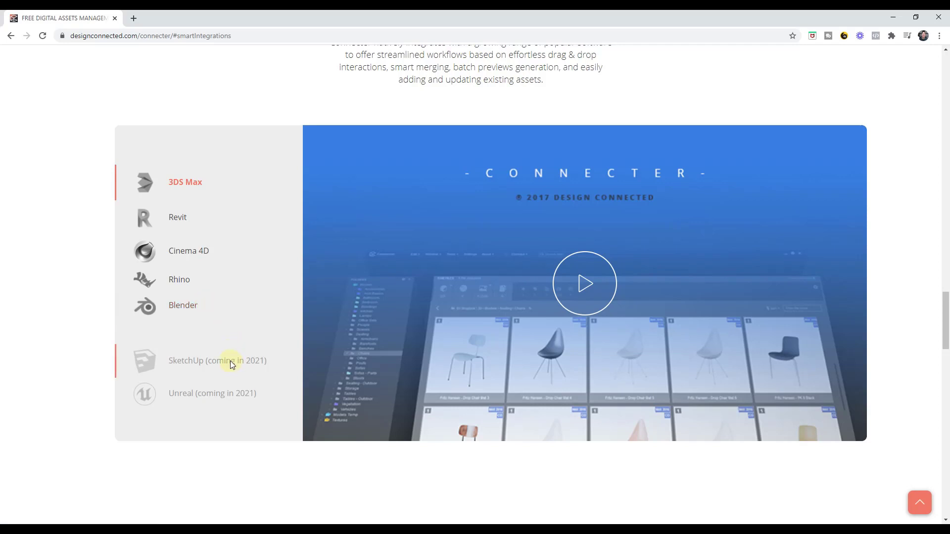
mouse_move(291, 277)
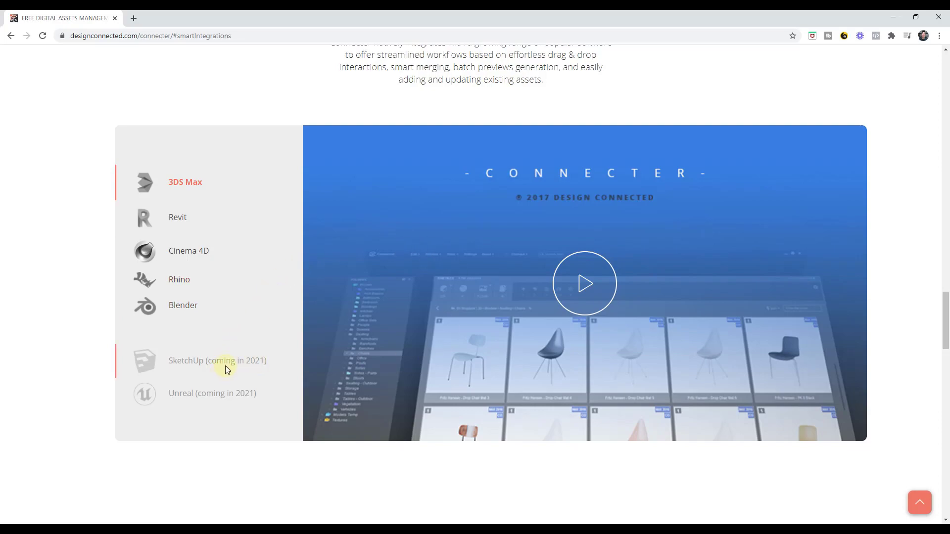
scroll("down", 3)
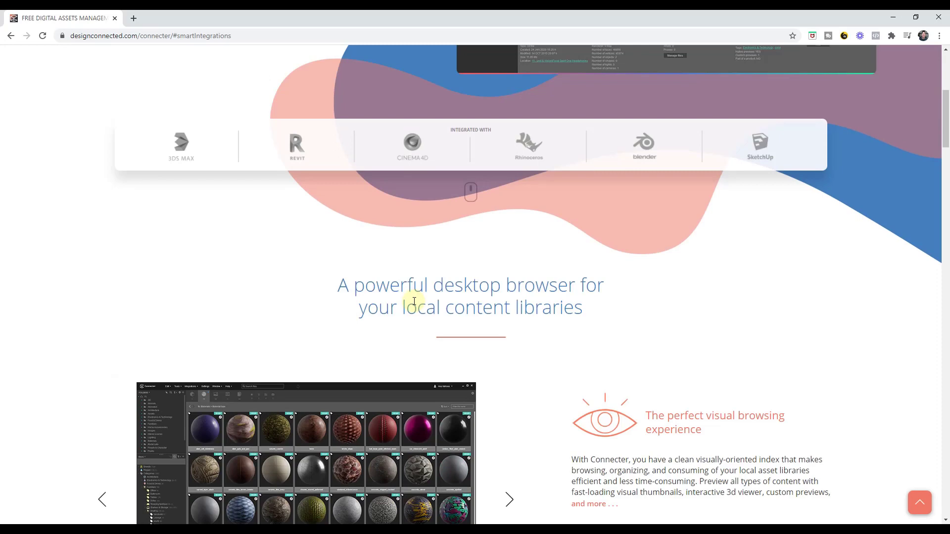
scroll("up", 3)
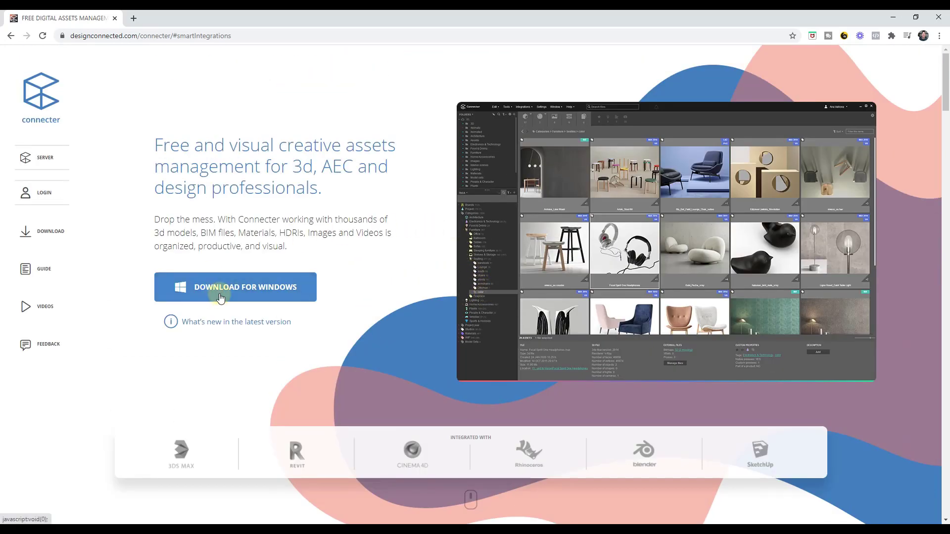
mouse_move(582, 15)
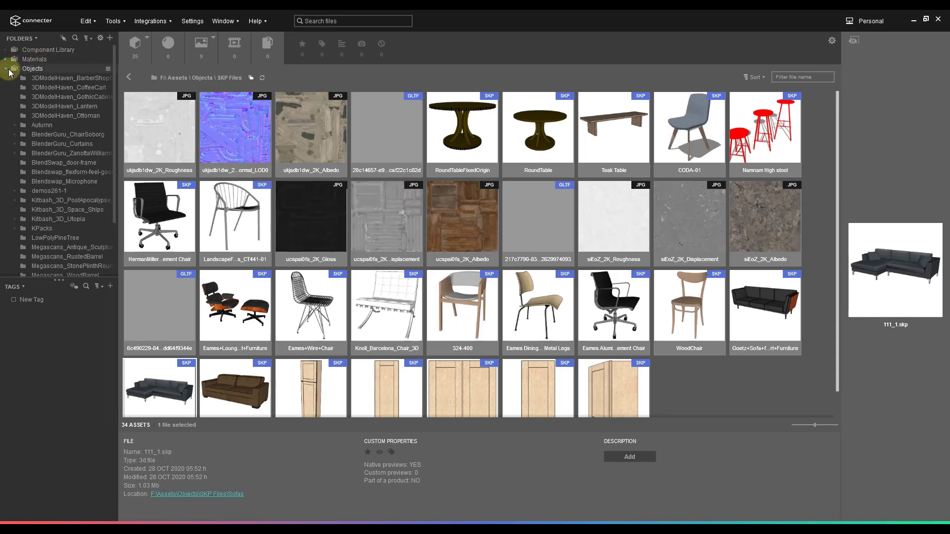
- Collapse the Objects folder so only the three top-level library folders remain listed
left_click(5, 68)
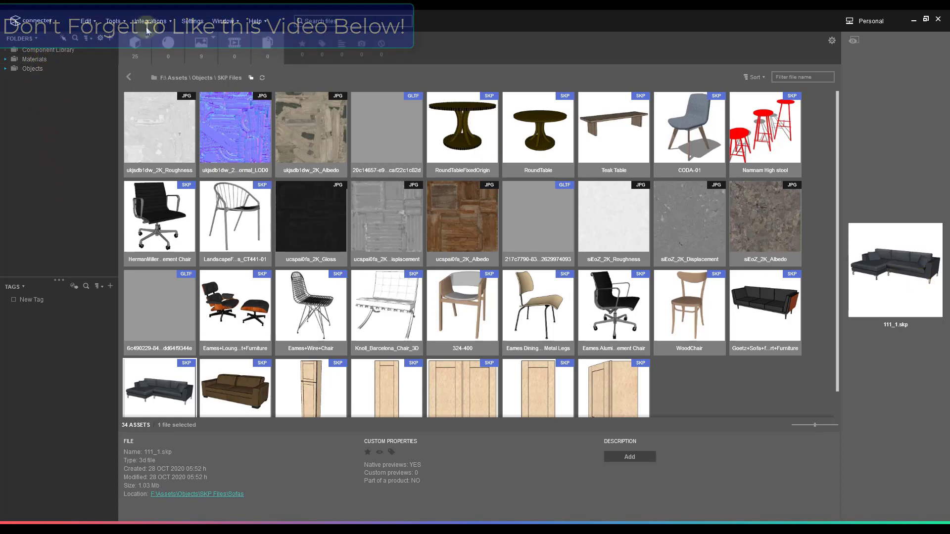
left_click(223, 21)
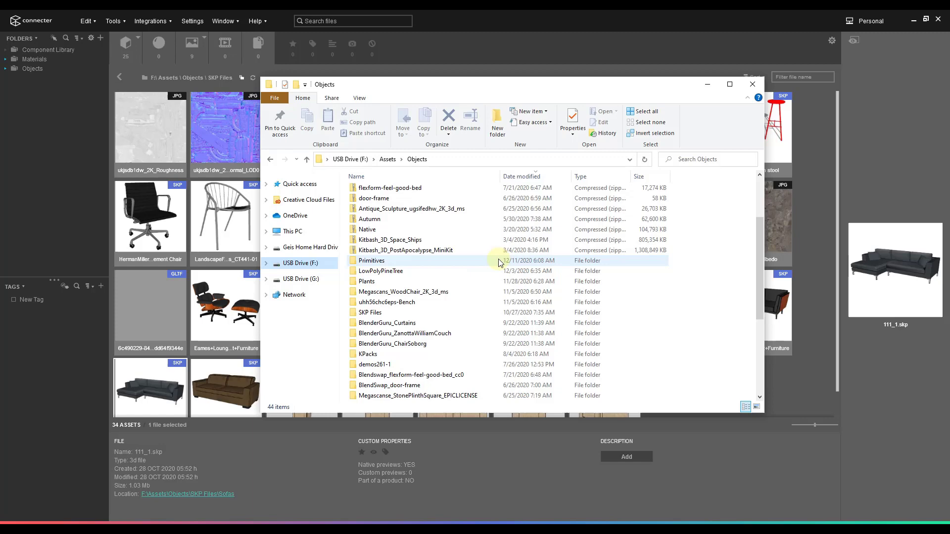
- Review F:\Assets\Objects in File Explorer, then dismiss it to return to the asset grid
scroll("down", 3)
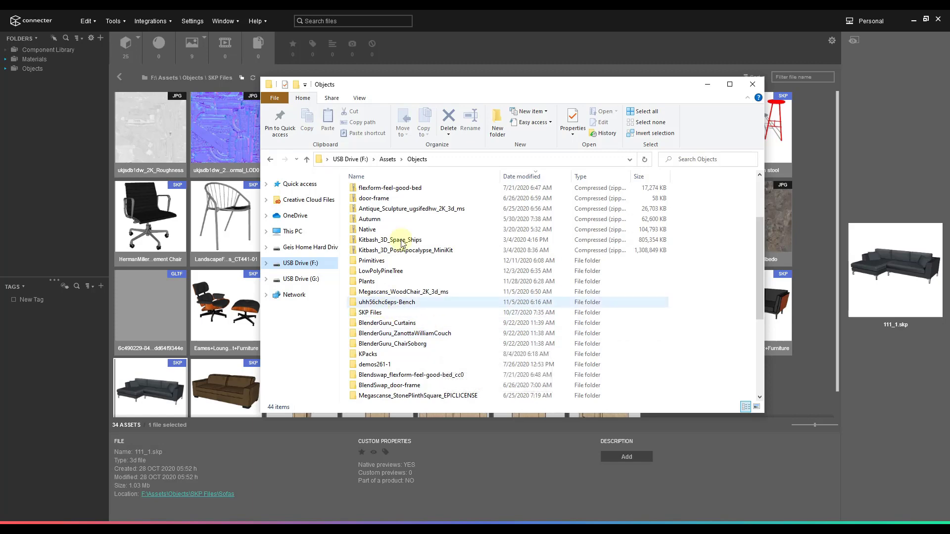
left_click(752, 83)
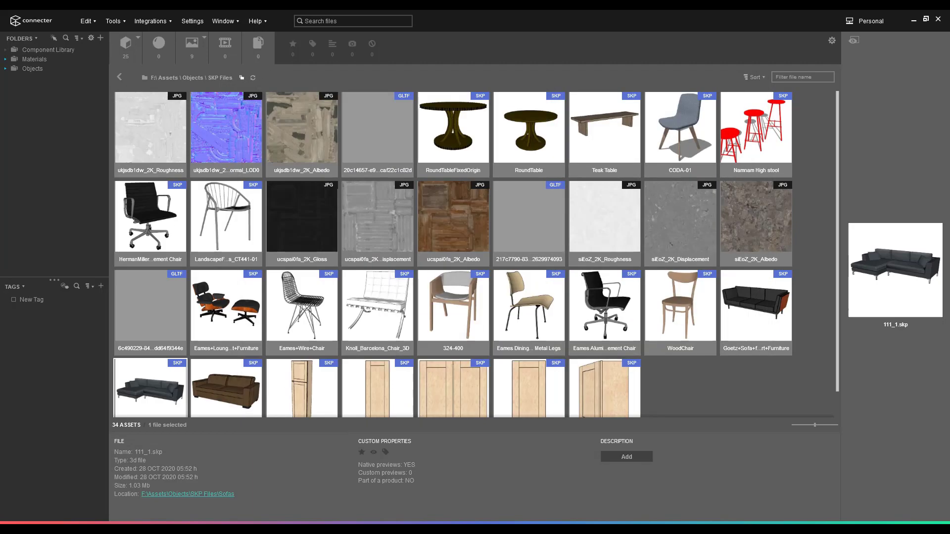
mouse_move(384, 263)
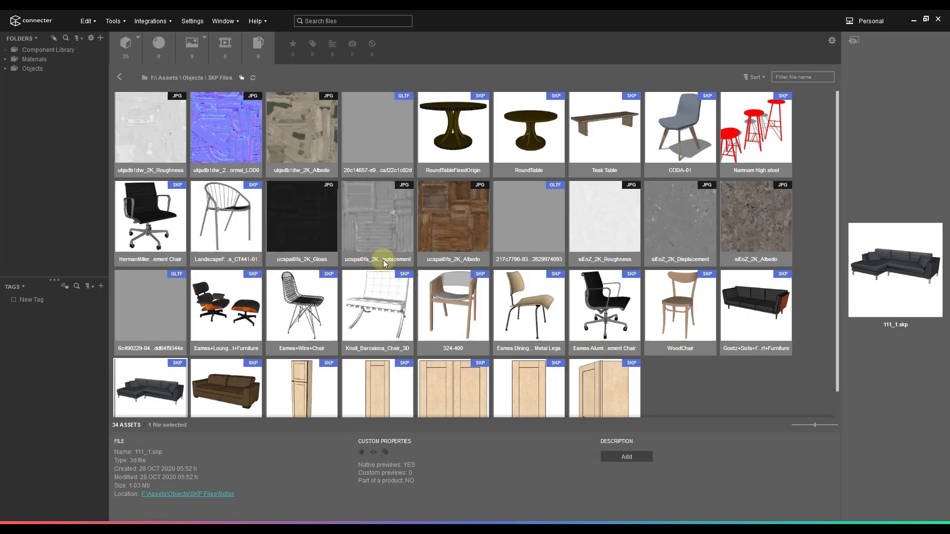
mouse_move(731, 334)
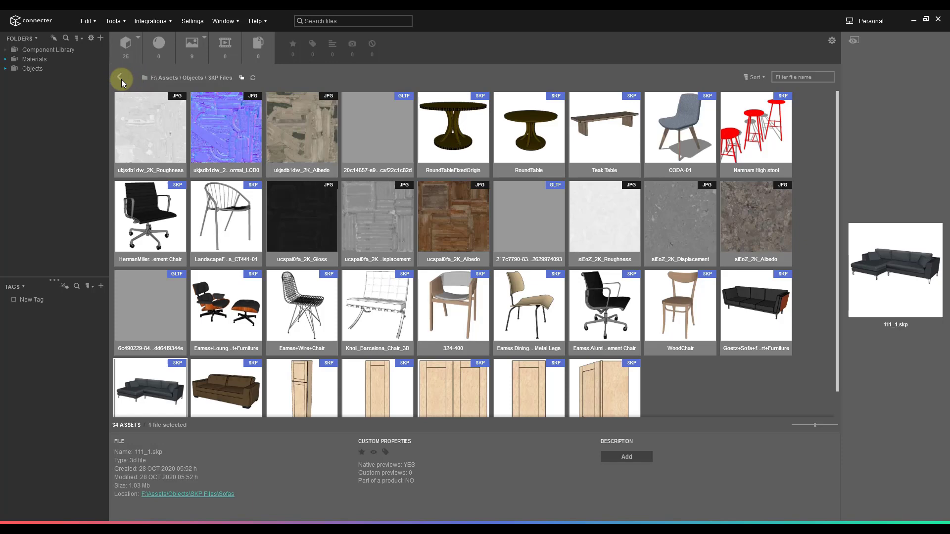
- Go up to Objects and include subfolder files, expanding the view from 13 to 2246 assets
left_click(121, 78)
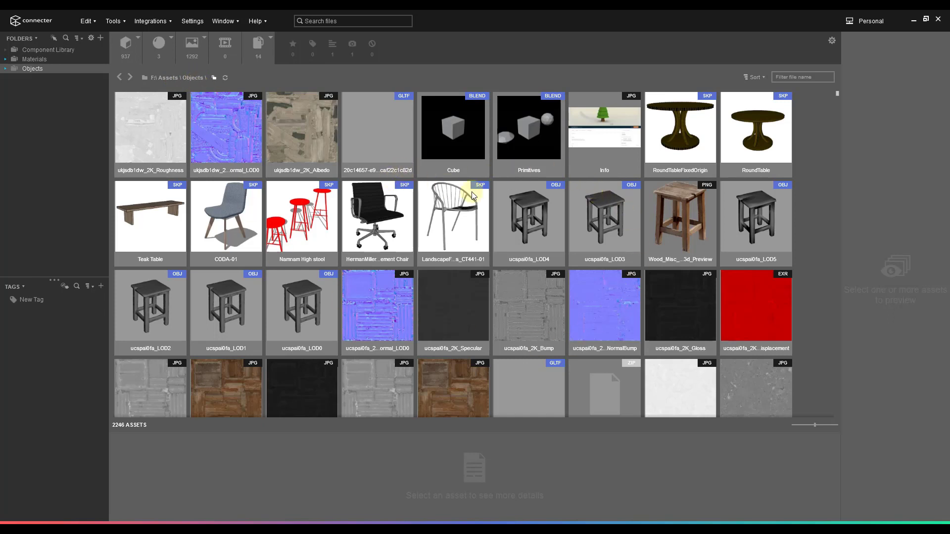
mouse_move(518, 227)
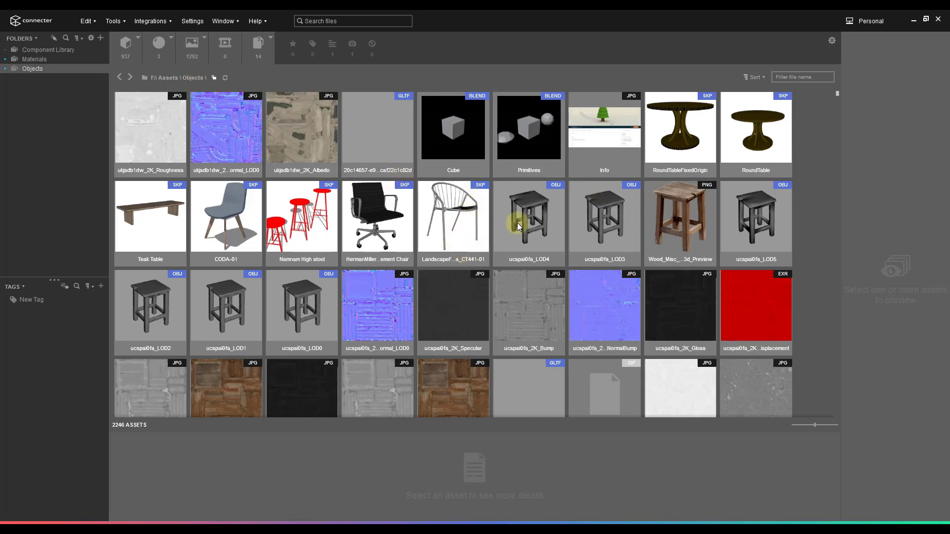
mouse_move(214, 80)
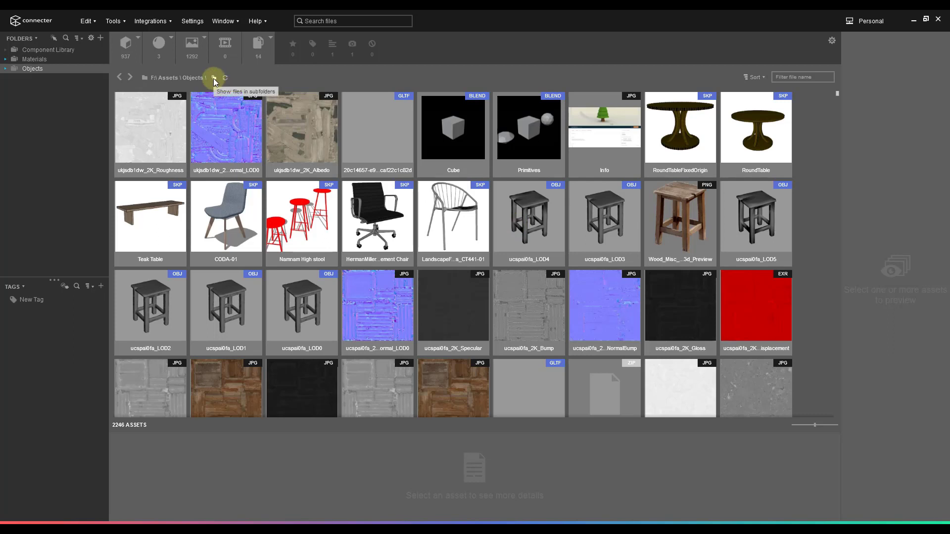
left_click(213, 77)
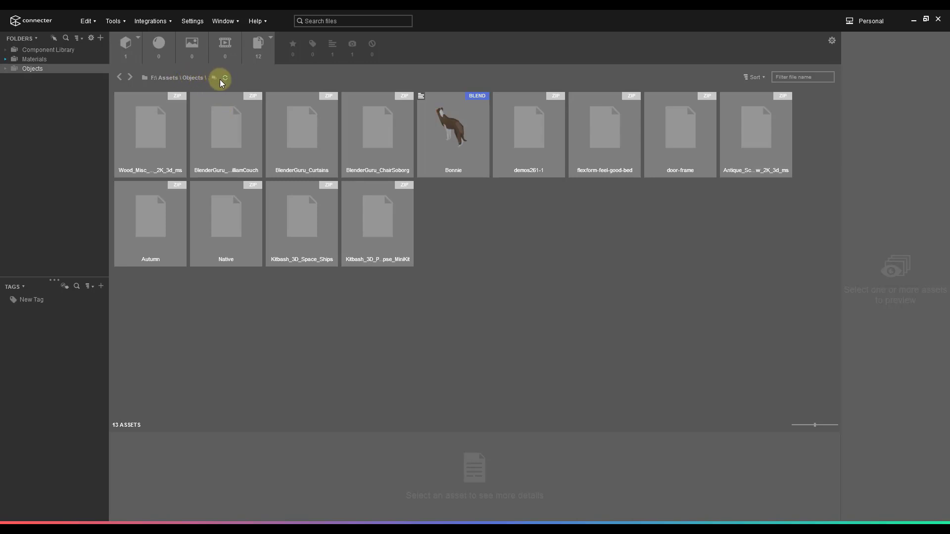
mouse_move(527, 136)
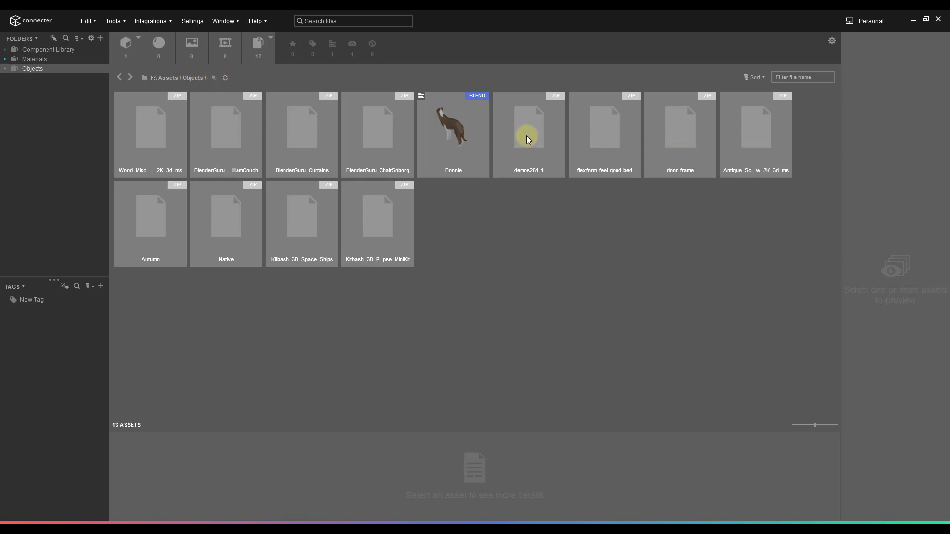
mouse_move(458, 144)
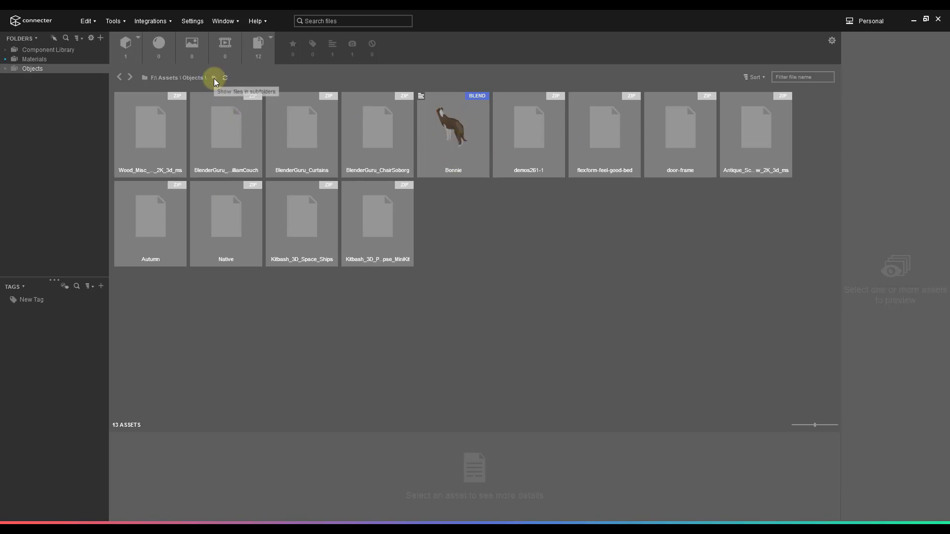
left_click(213, 78)
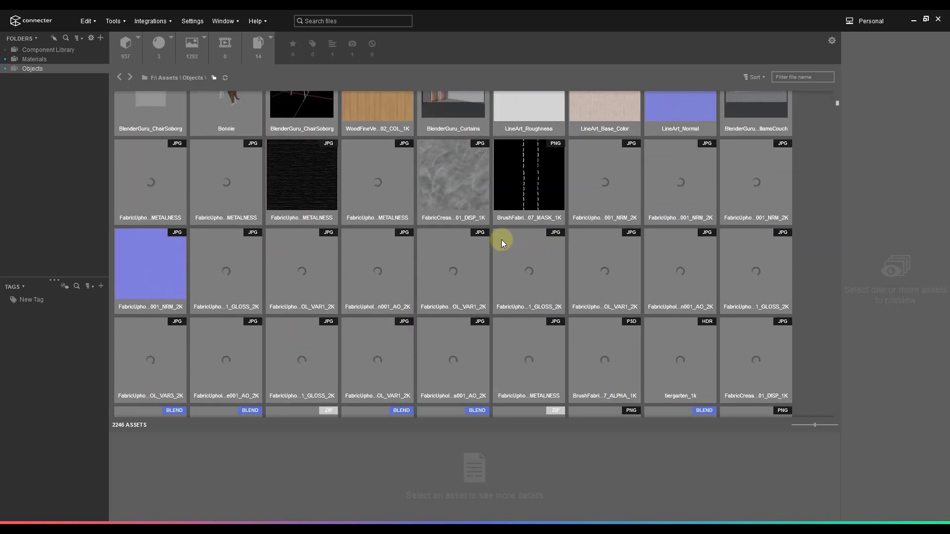
scroll("down", 3)
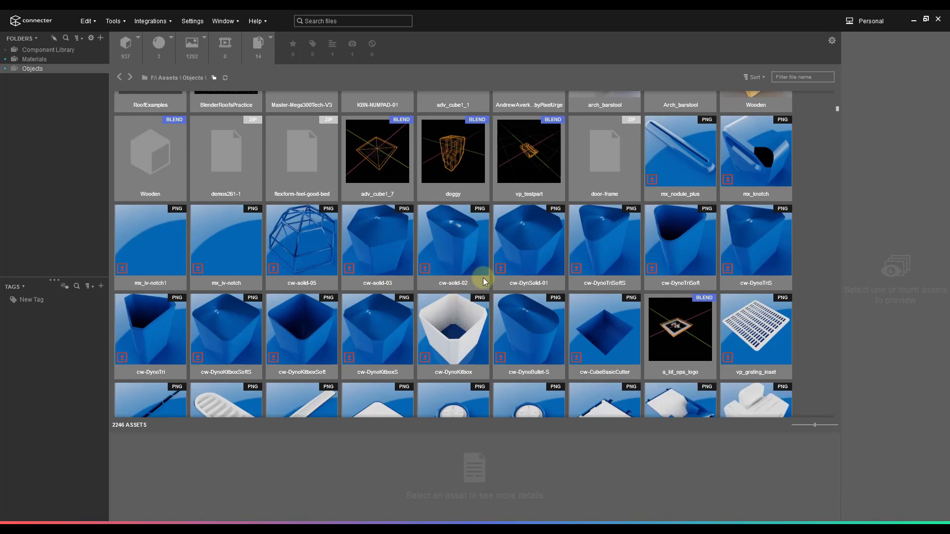
scroll("down", 3)
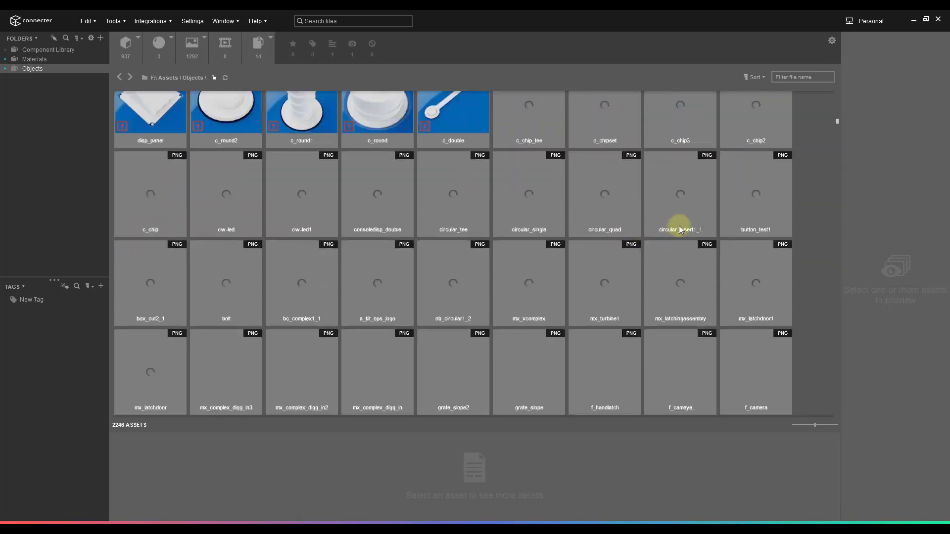
scroll("down", 3)
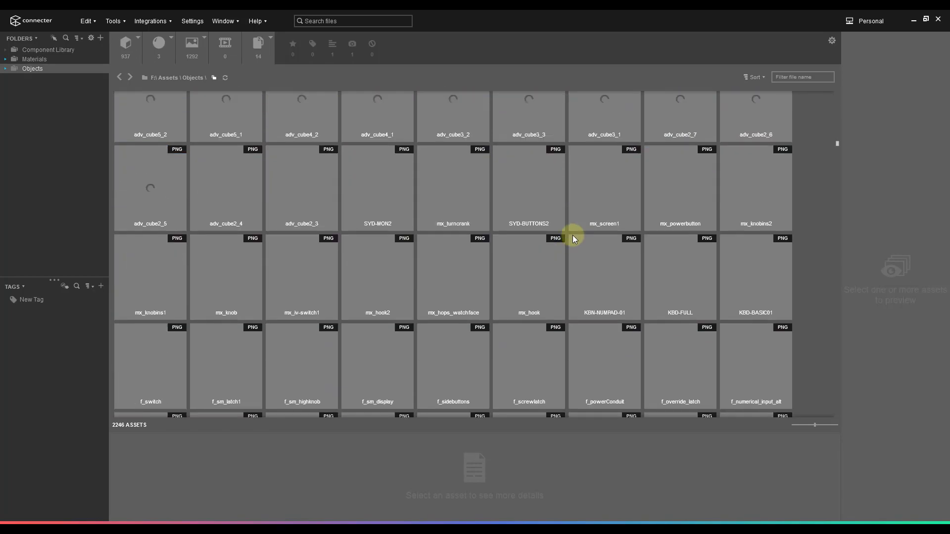
scroll("down", 3)
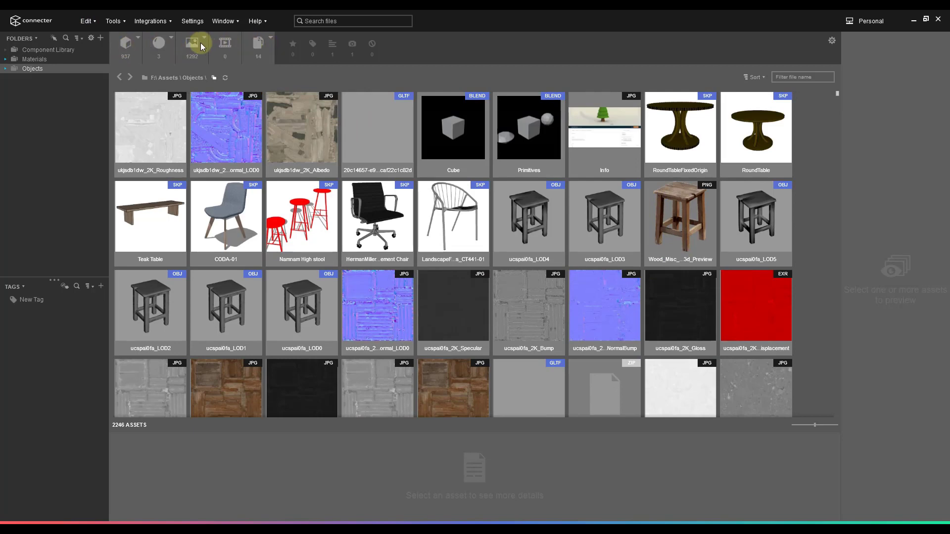
mouse_move(206, 133)
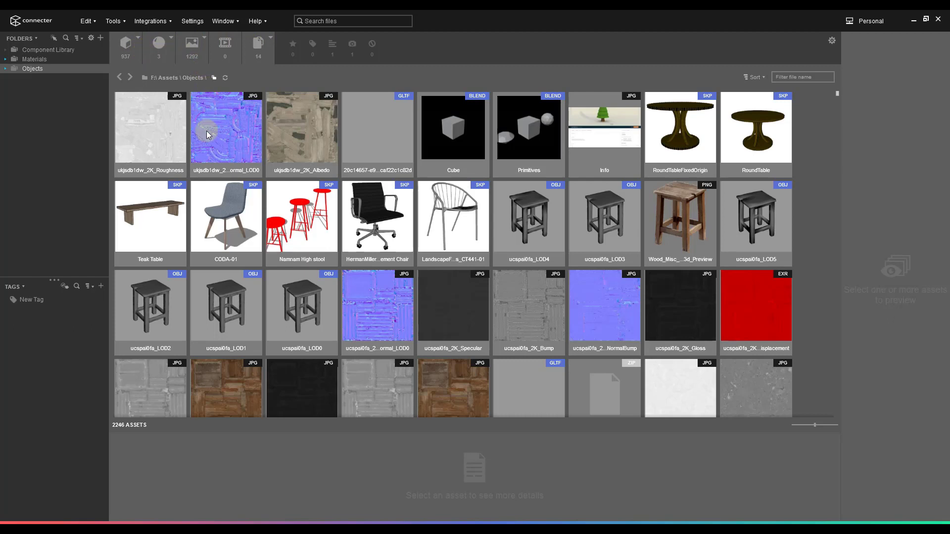
mouse_move(547, 239)
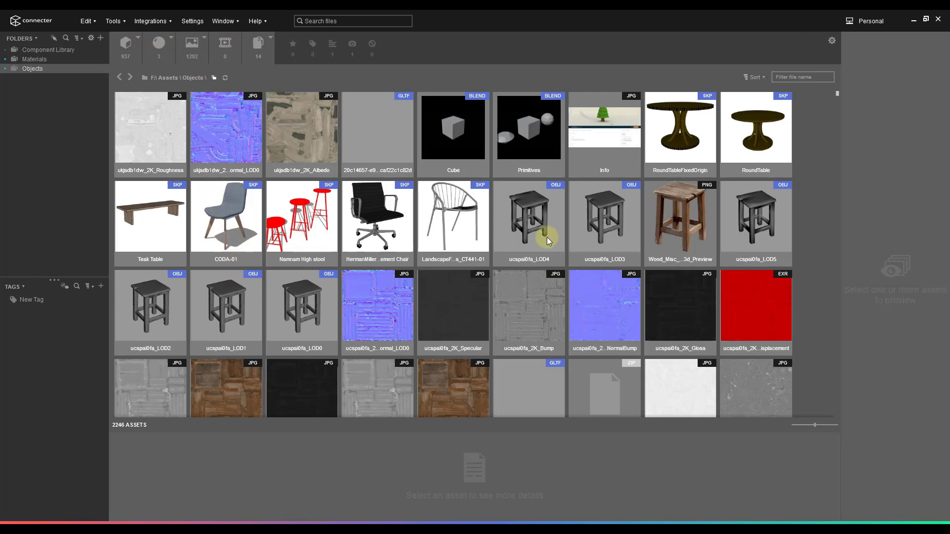
mouse_move(297, 313)
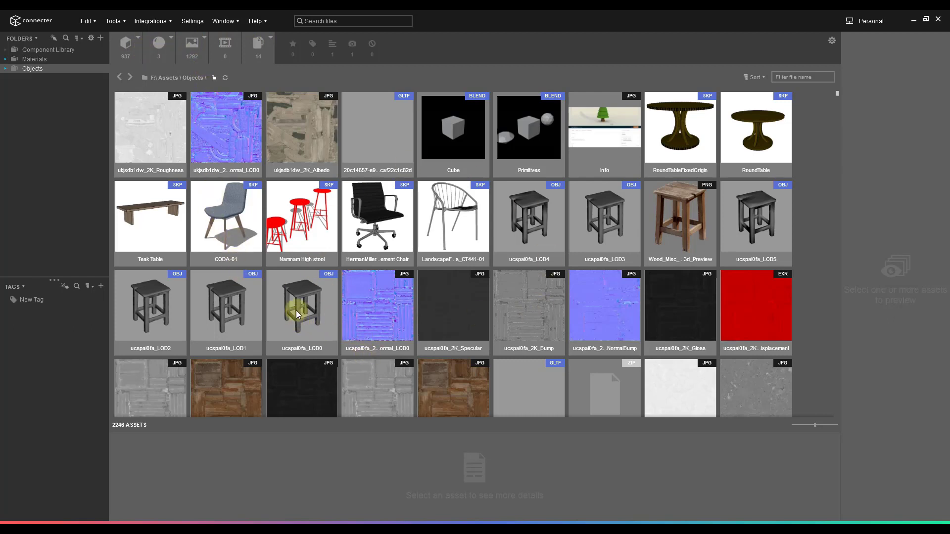
mouse_move(712, 306)
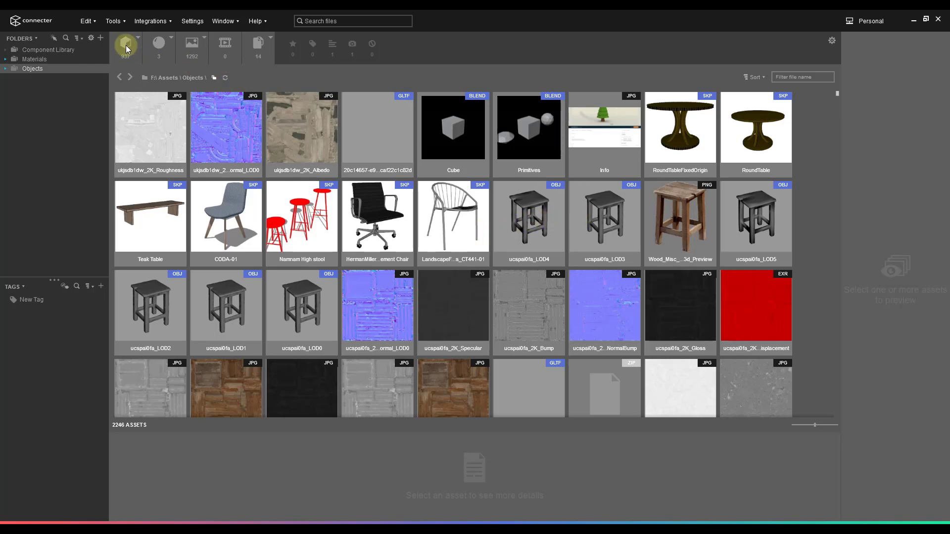
- Filter 3D formats to skp only and hide images and other files, leaving 22 SketchUp models
left_click(126, 43)
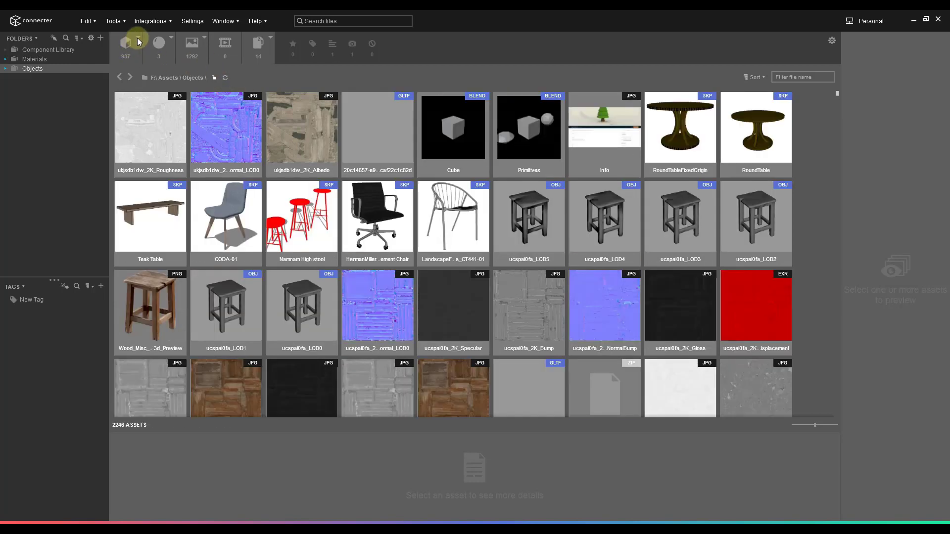
left_click(124, 43)
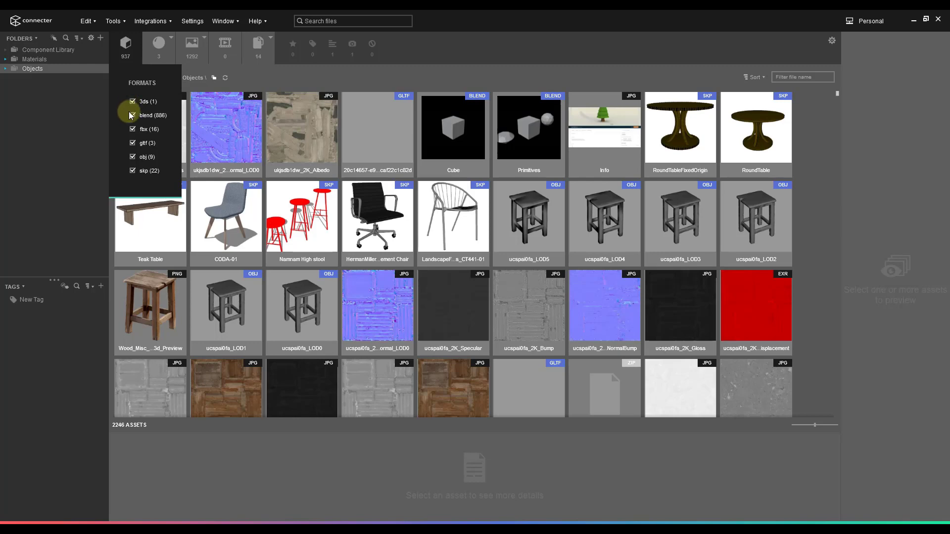
left_click(133, 143)
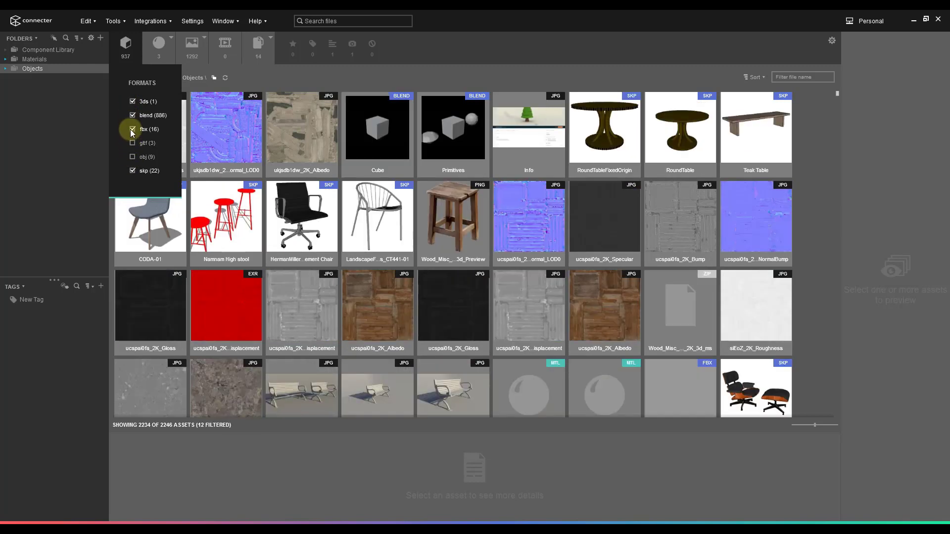
left_click(132, 128)
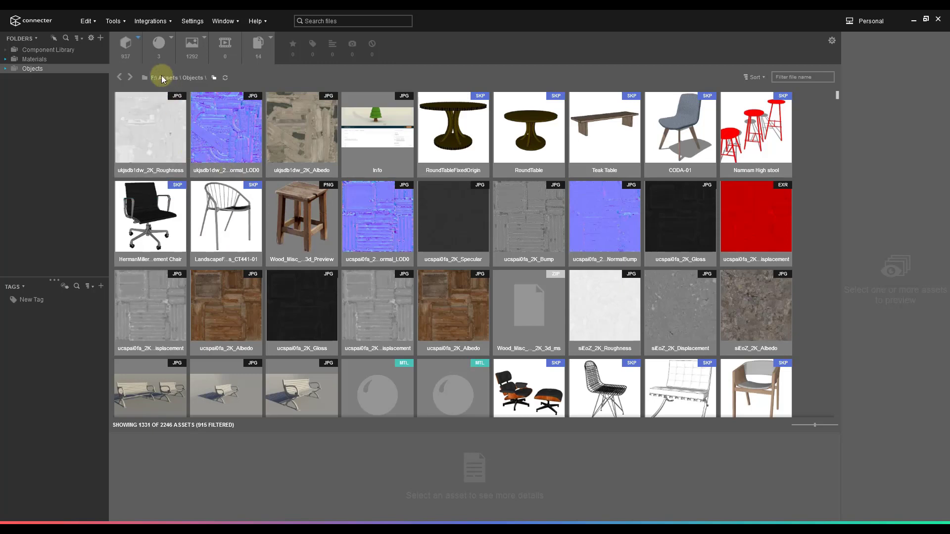
mouse_move(478, 146)
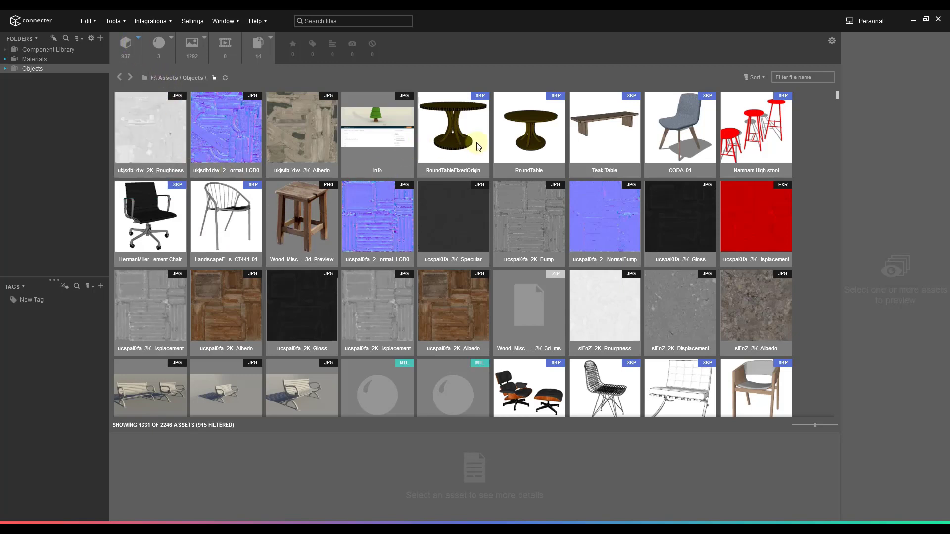
mouse_move(684, 220)
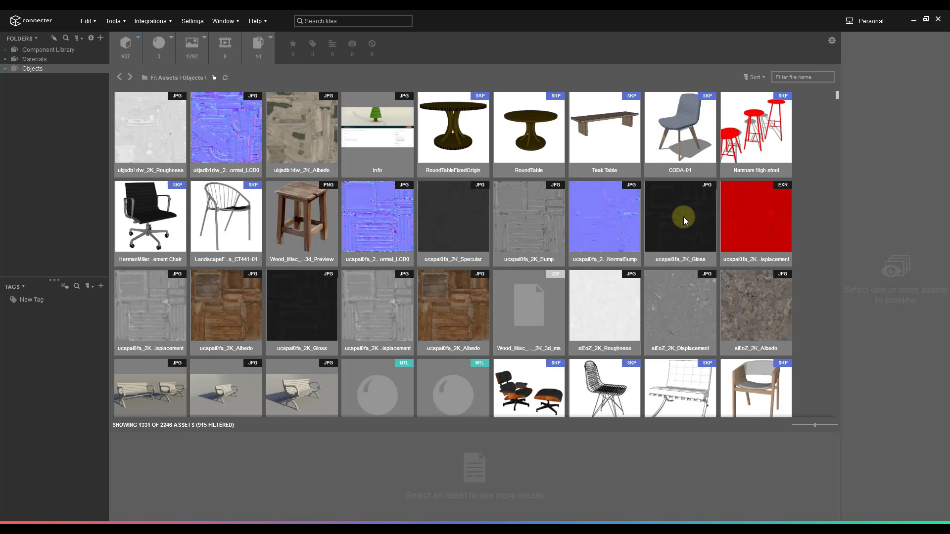
mouse_move(377, 361)
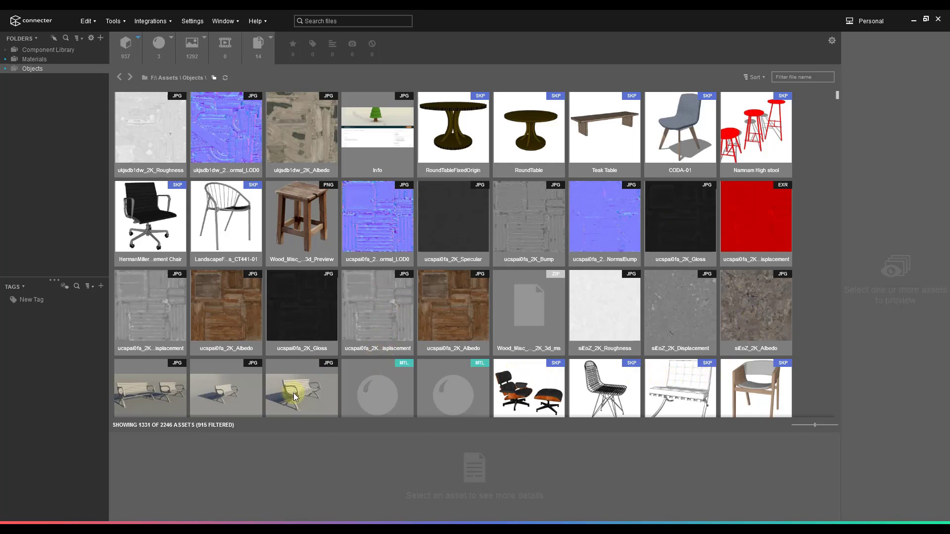
left_click(192, 42)
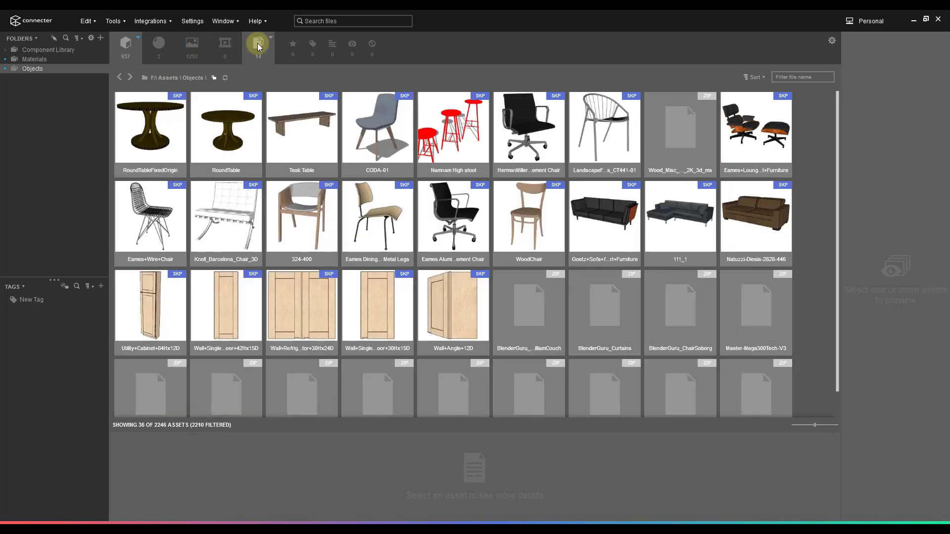
left_click(255, 42)
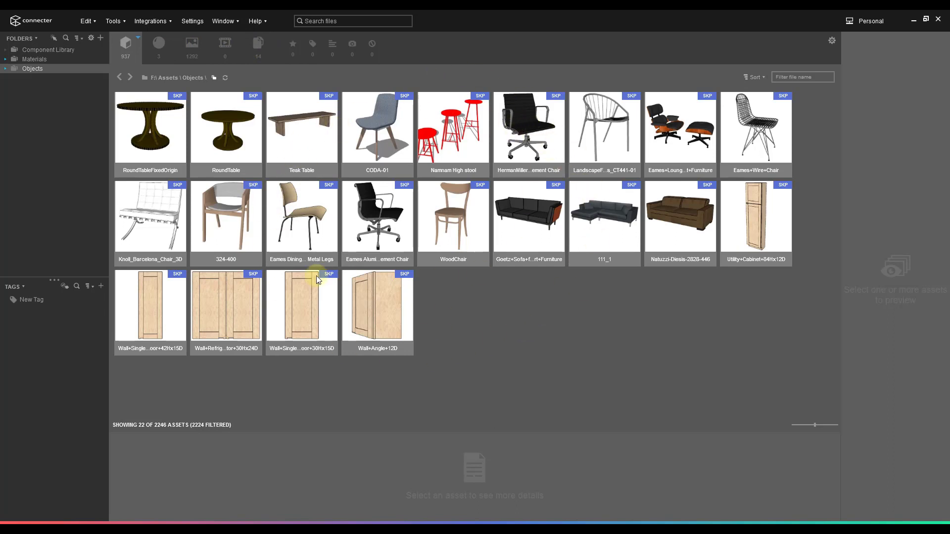
mouse_move(317, 170)
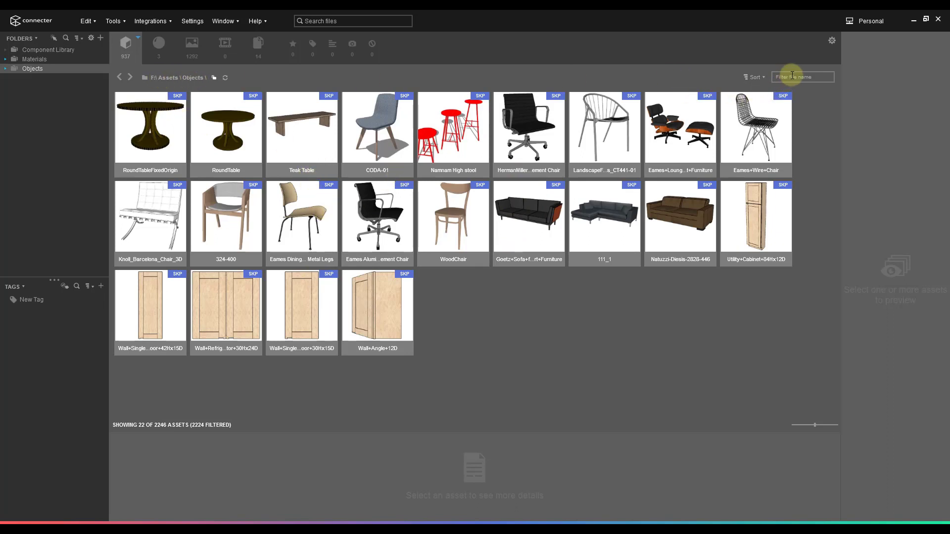
- Filter file names by 'chair' to show six chairs, then clear it to restore all 22 models
left_click(800, 77)
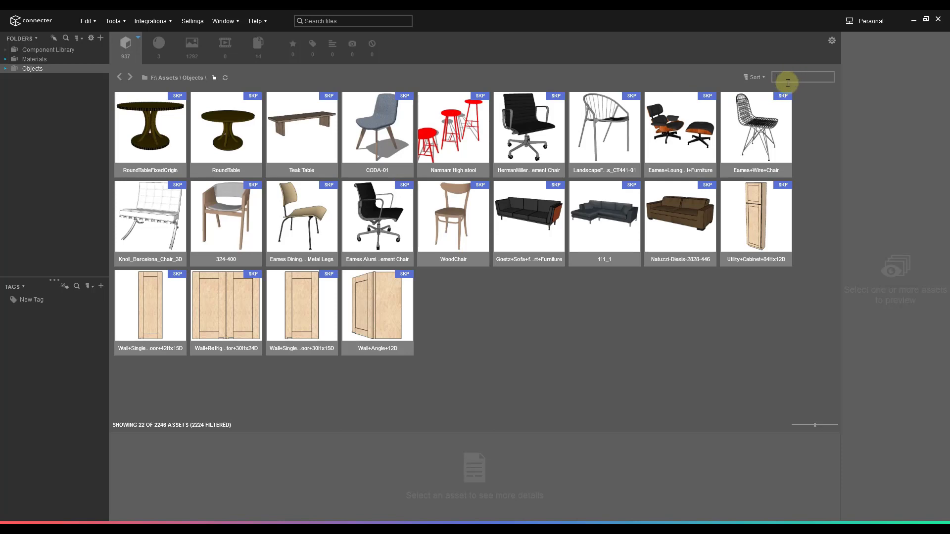
type("chair")
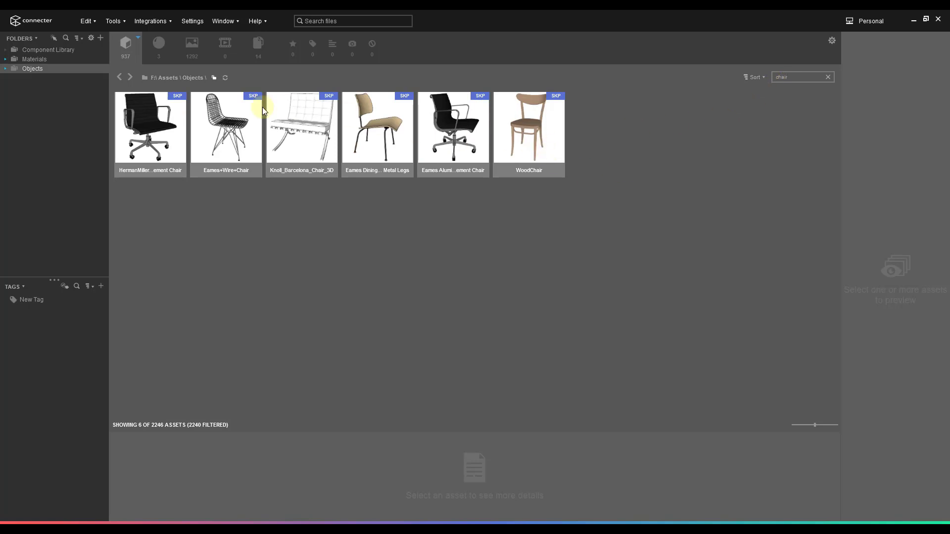
mouse_move(507, 132)
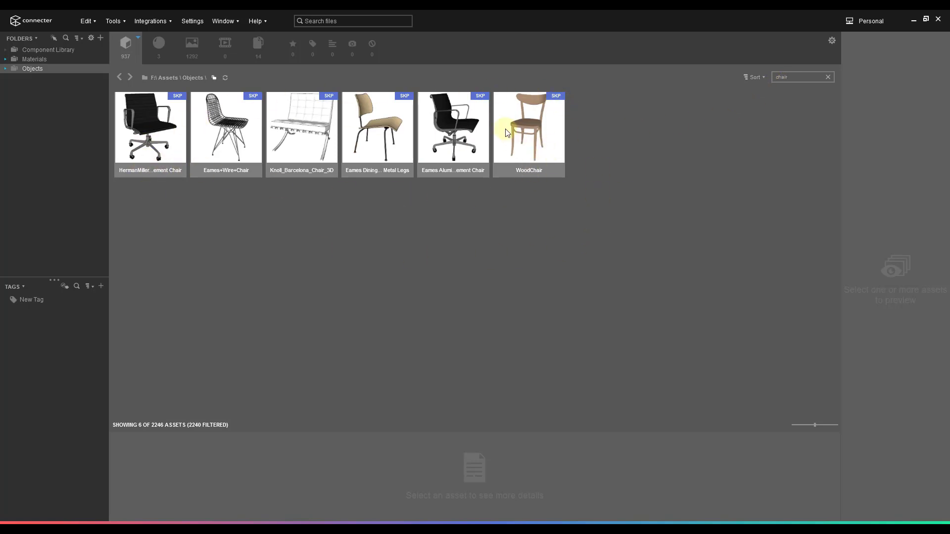
mouse_move(401, 152)
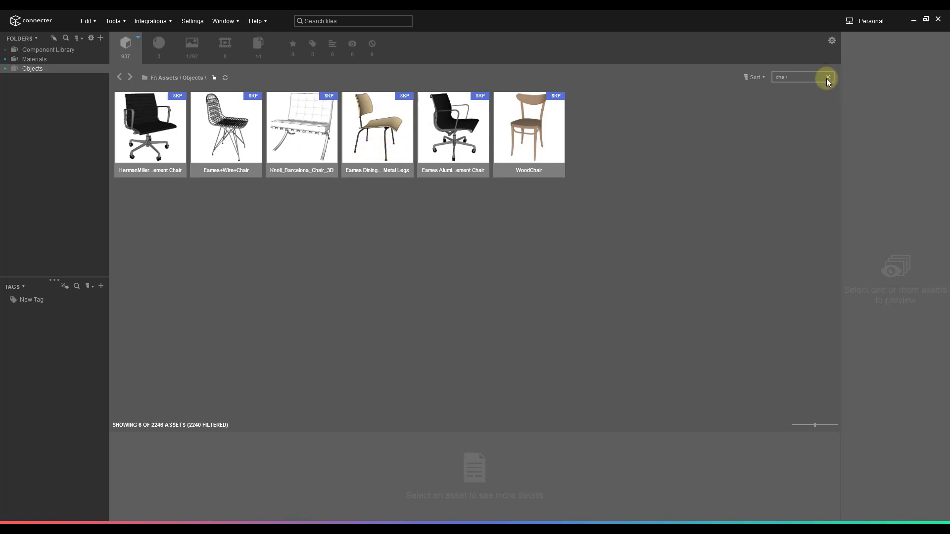
left_click(827, 78)
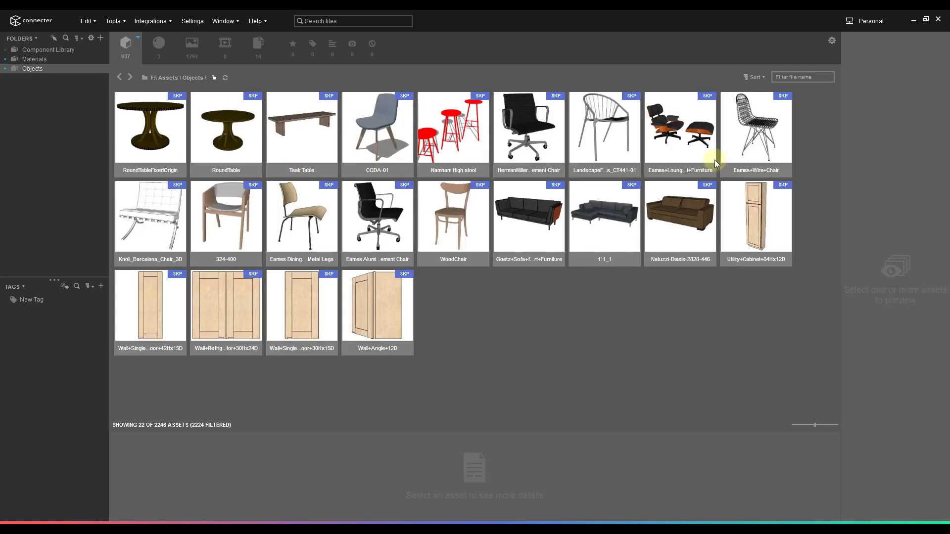
mouse_move(560, 244)
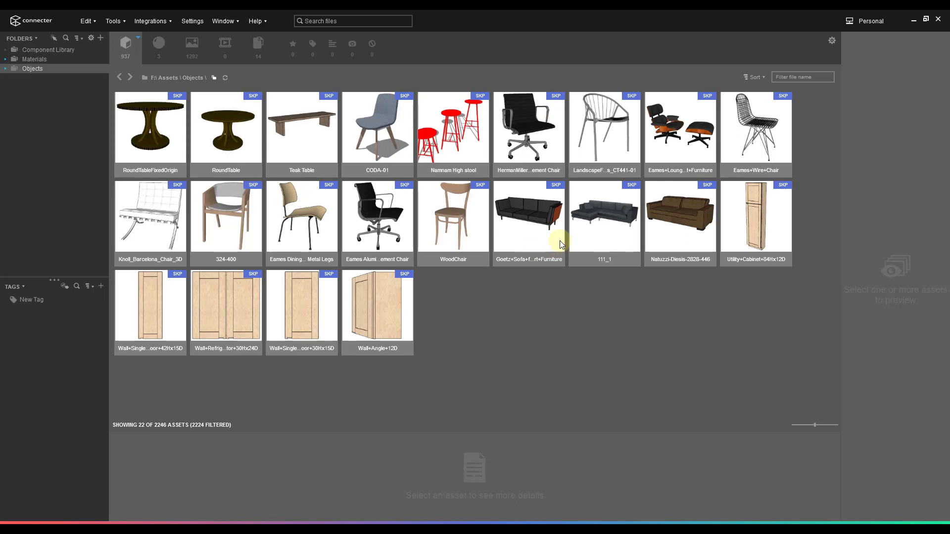
mouse_move(598, 190)
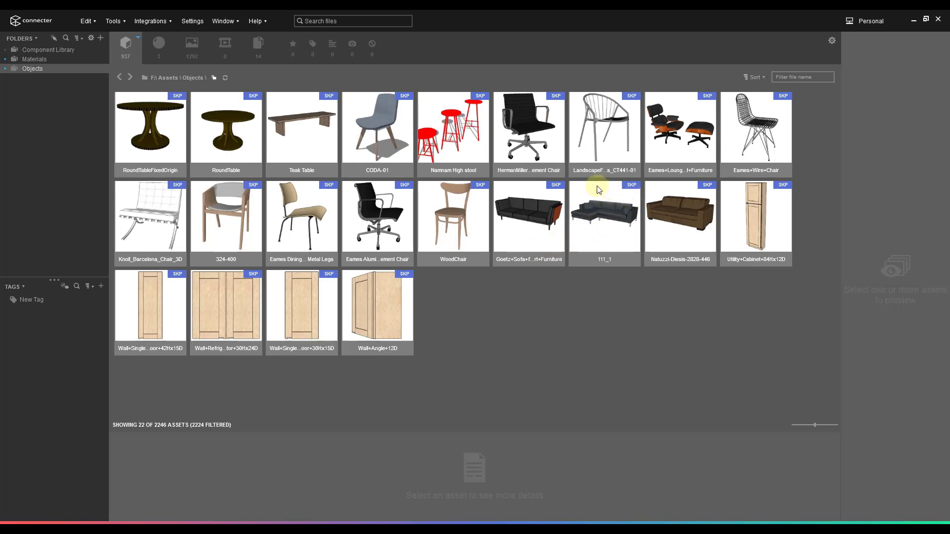
mouse_move(506, 279)
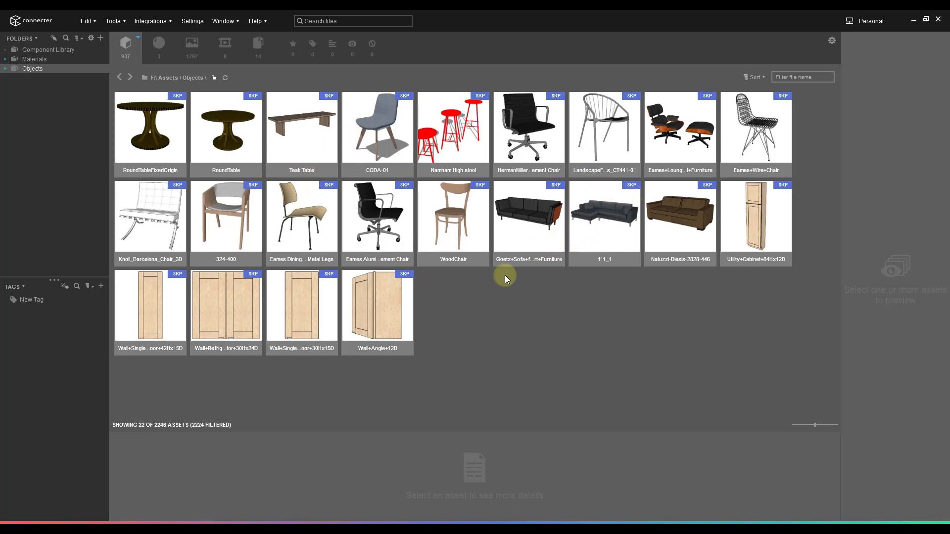
- Open the WoodChair model as its own SketchUp document from its action menu
left_click(377, 217)
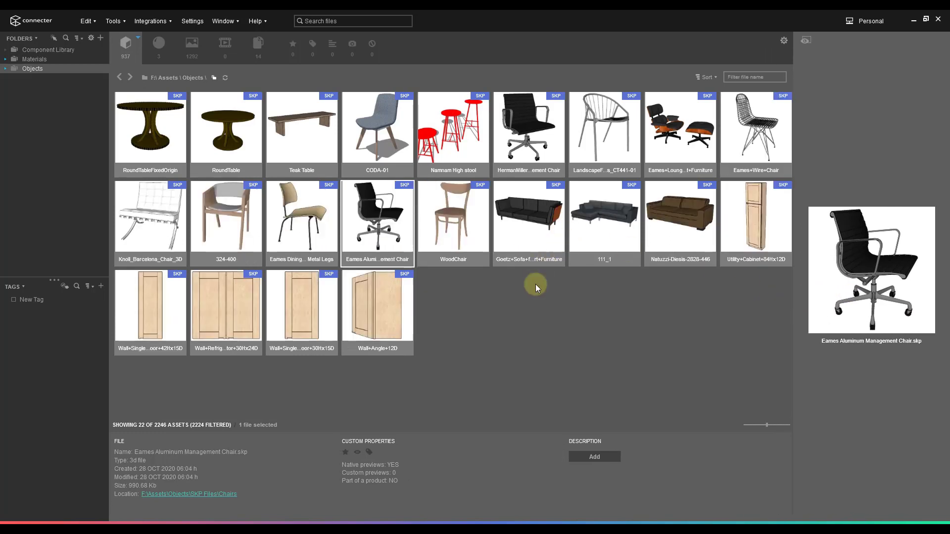
right_click(452, 217)
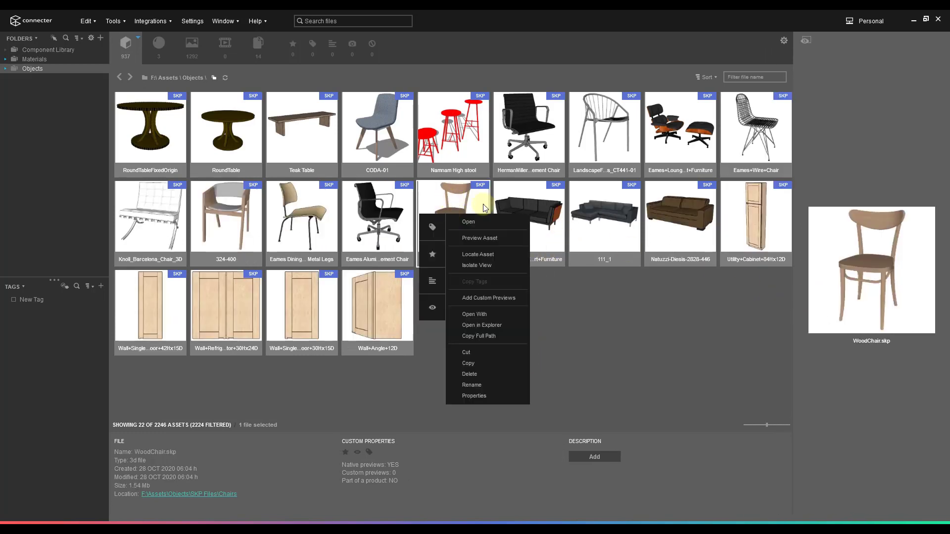
left_click(654, 324)
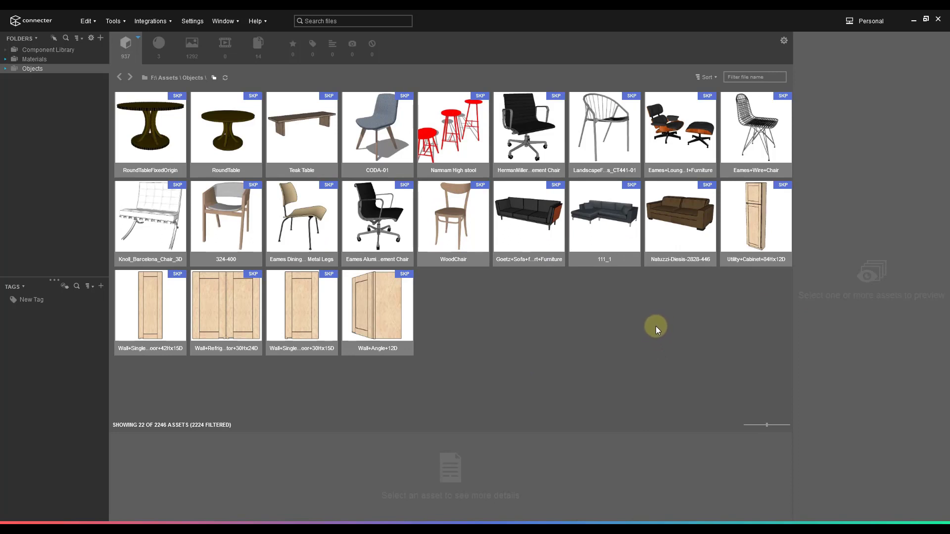
mouse_move(454, 225)
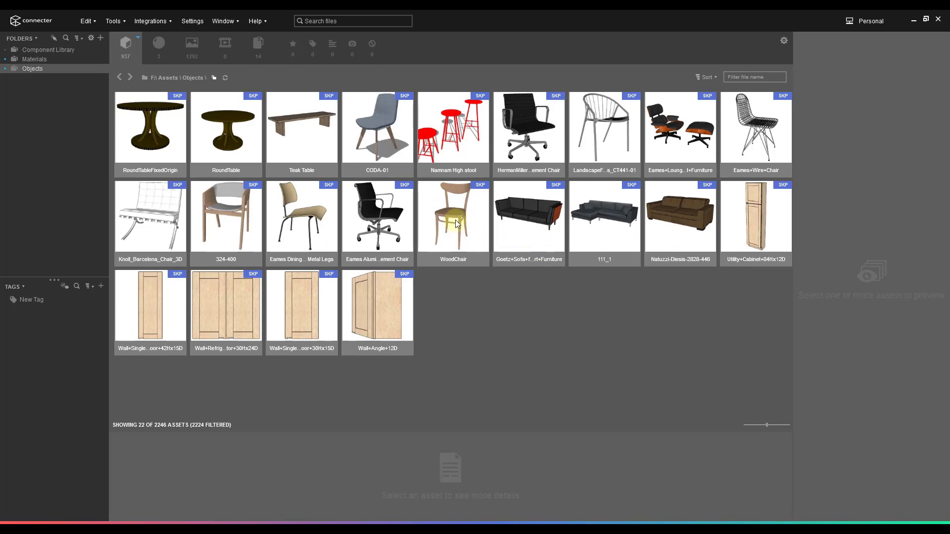
- Open the black Goetz sofa model as its own SketchUp document from its action menu
left_click(452, 218)
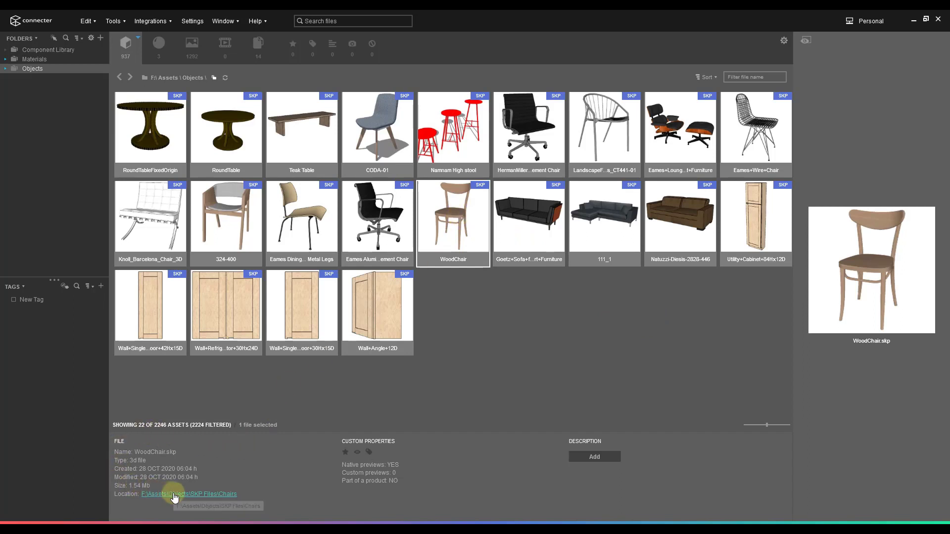
right_click(452, 216)
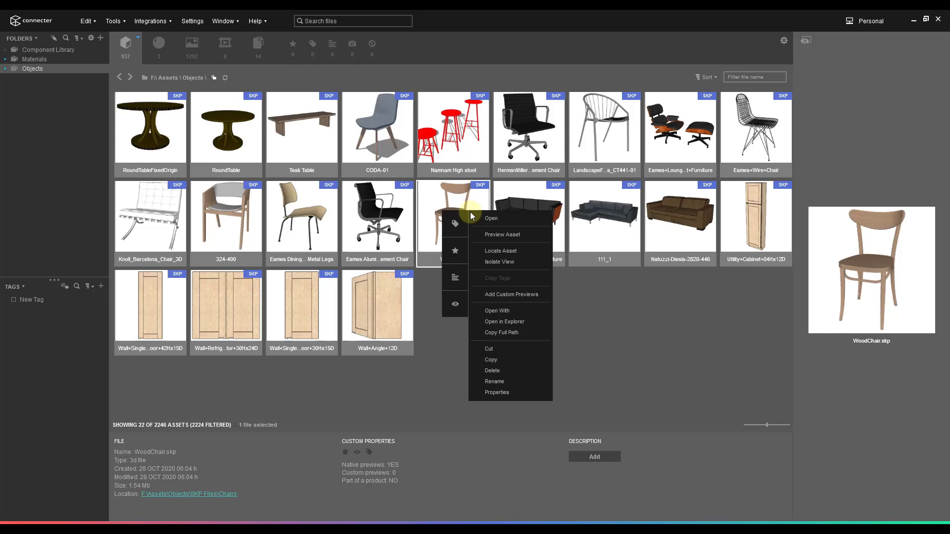
mouse_move(515, 321)
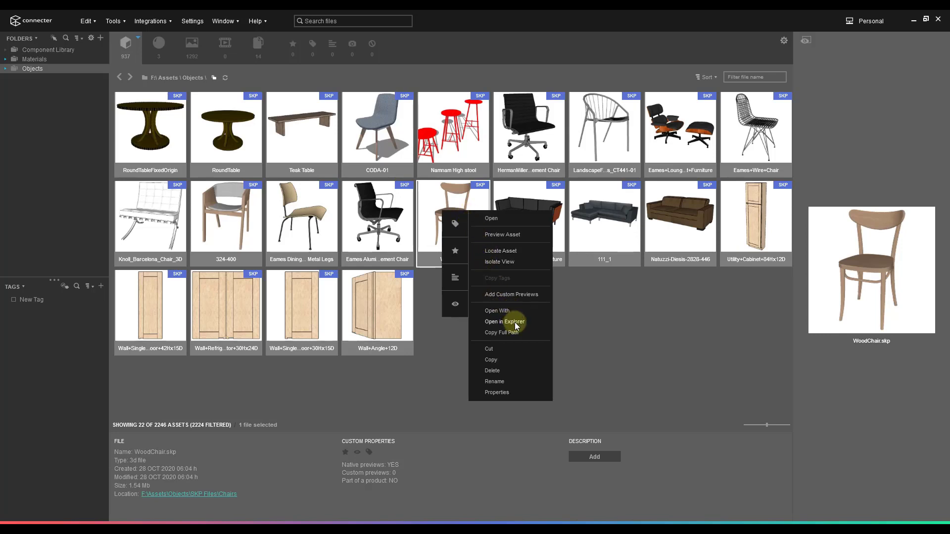
mouse_move(515, 334)
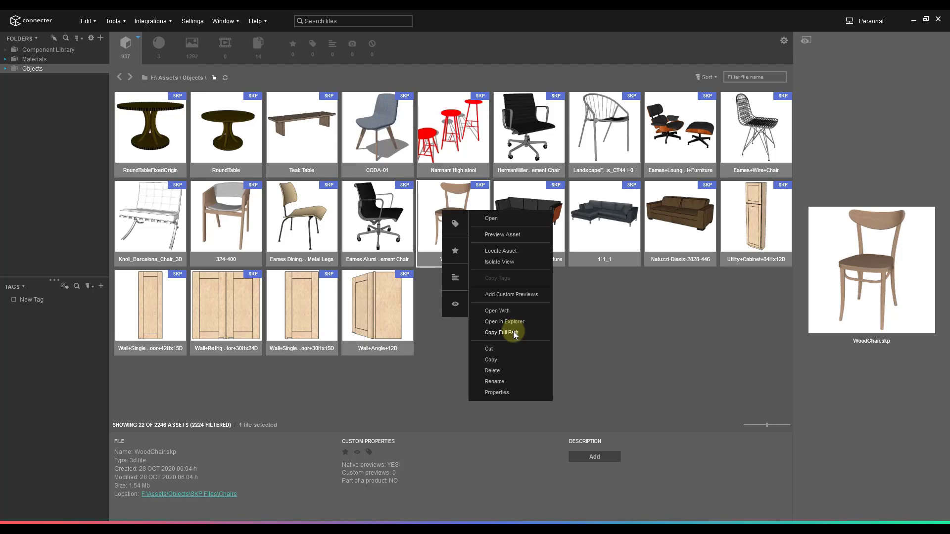
left_click(503, 333)
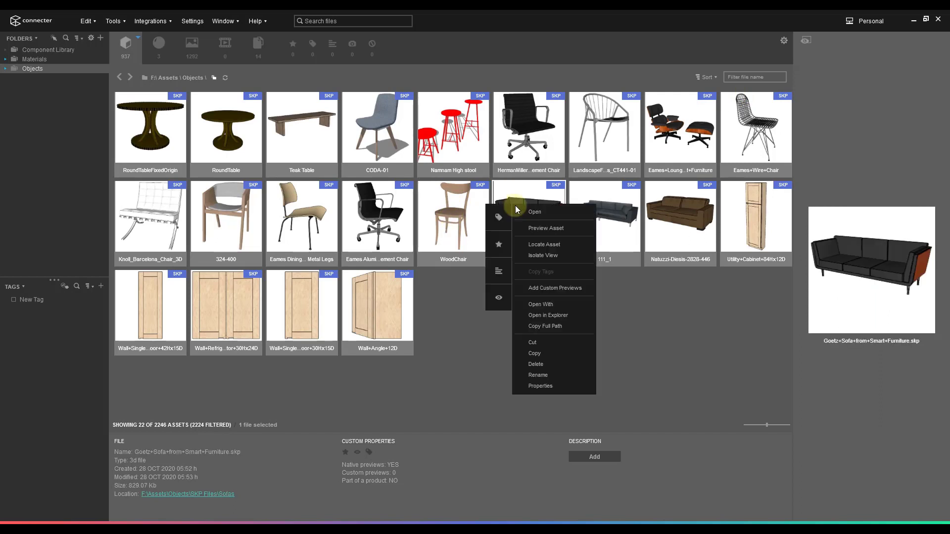
mouse_move(528, 214)
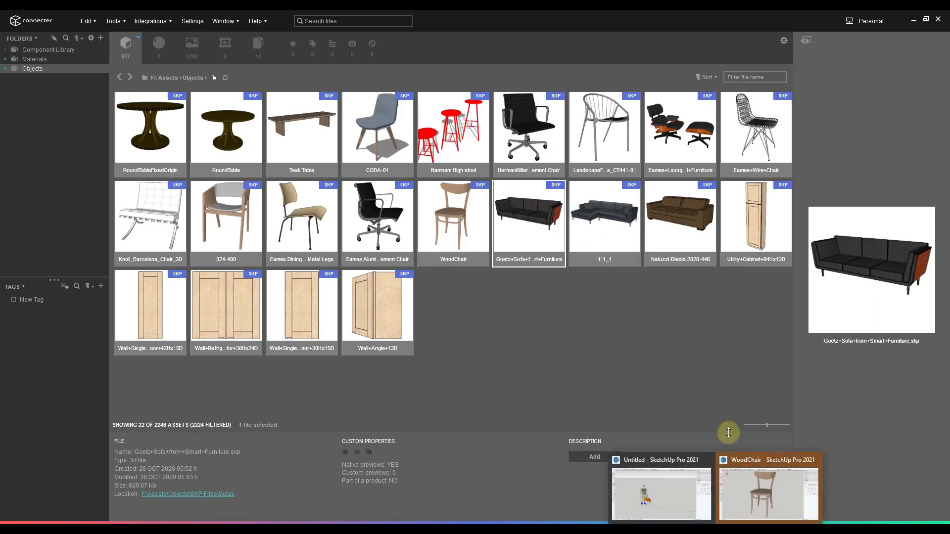
- Acknowledge the SketchUp 2021 file-version warnings on the chair and sofa documents
left_click(768, 488)
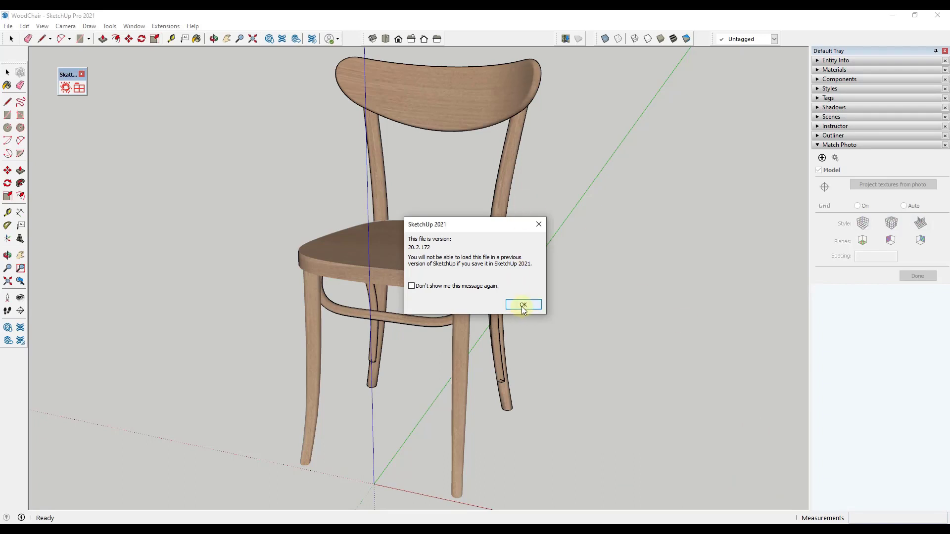
left_click(522, 304)
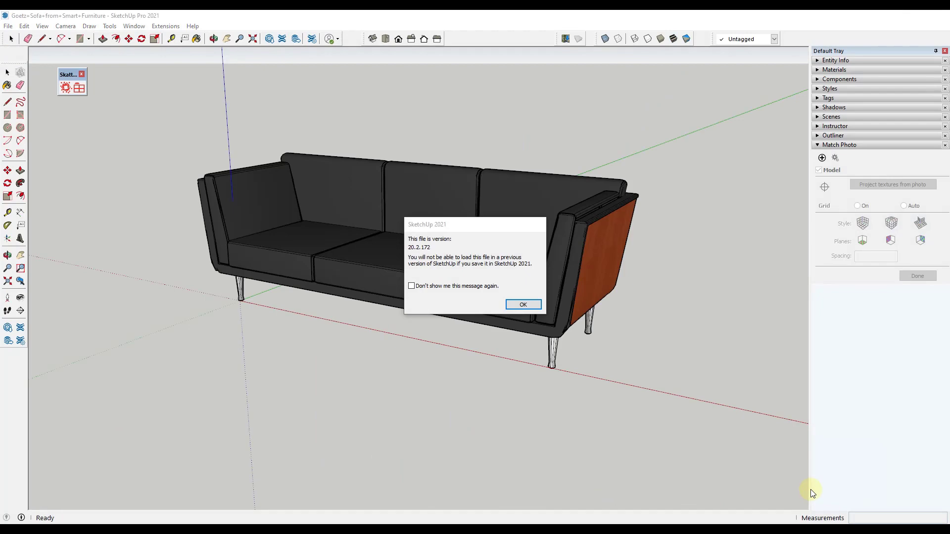
left_click(523, 304)
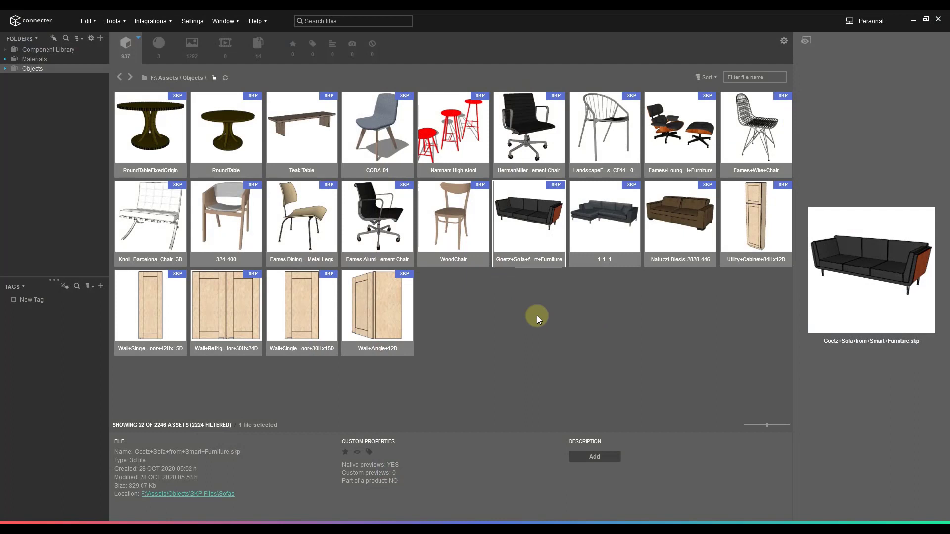
mouse_move(538, 316)
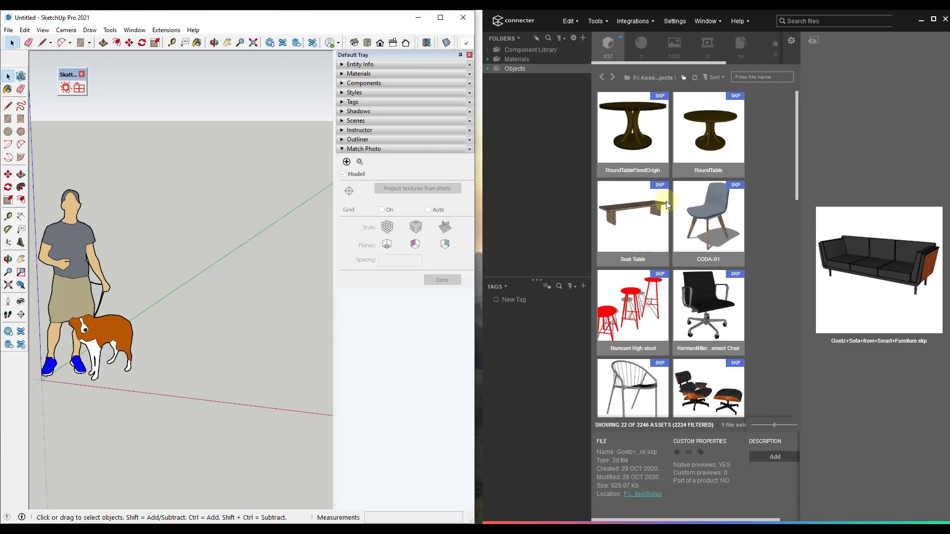
- Drag the Eames office chair from the asset grid into the untitled SketchUp model
scroll("down", 3)
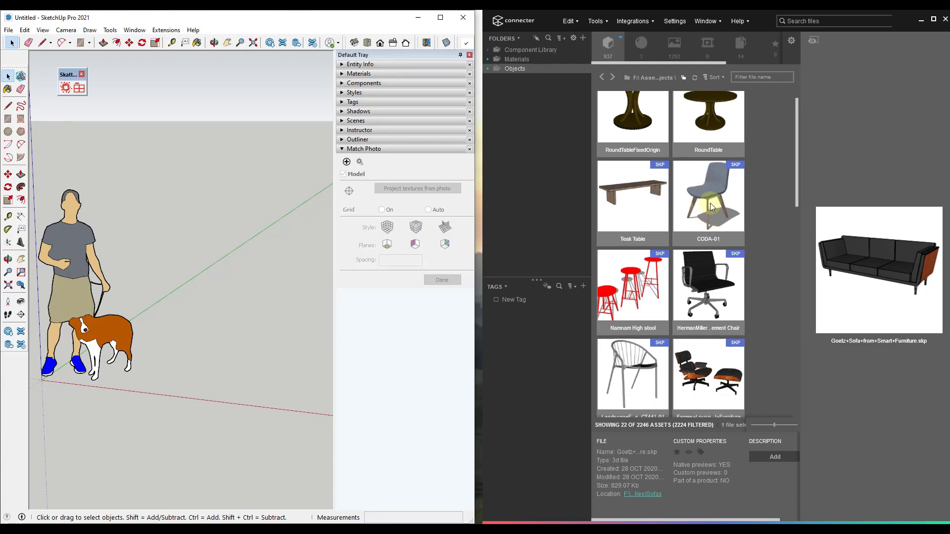
scroll("down", 3)
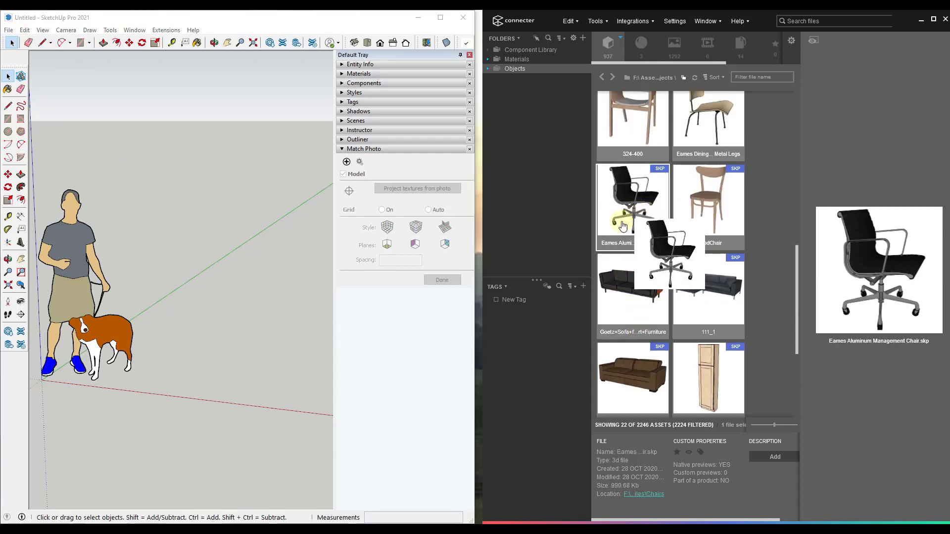
left_click_drag(633, 203, 194, 337)
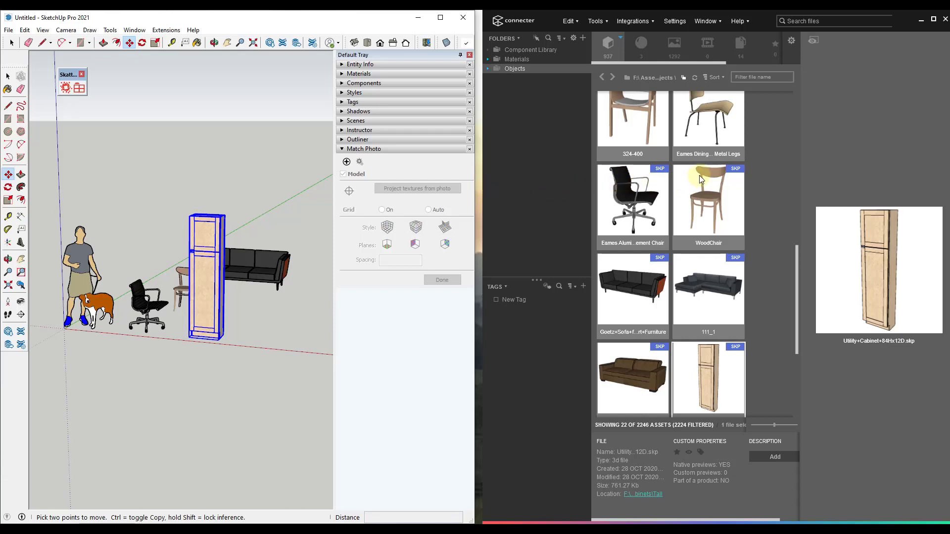
mouse_move(592, 228)
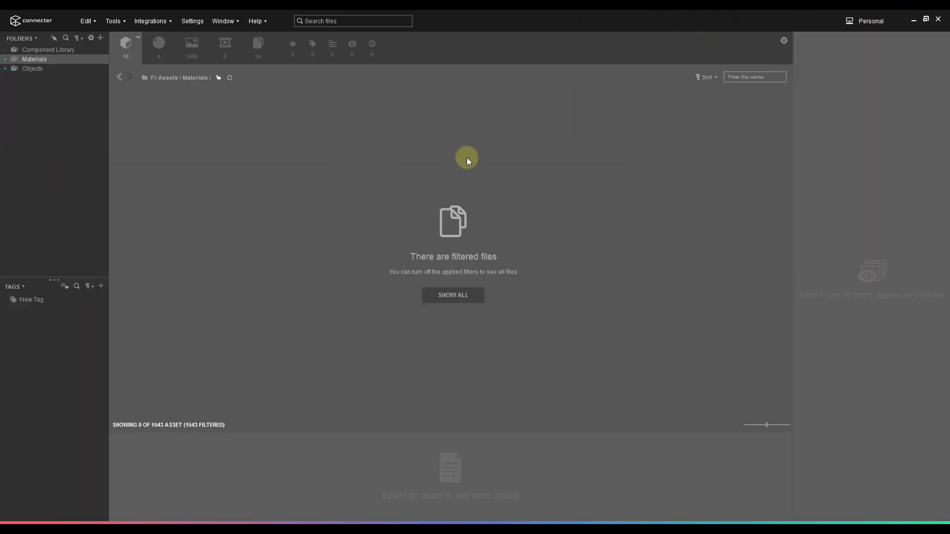
mouse_move(452, 295)
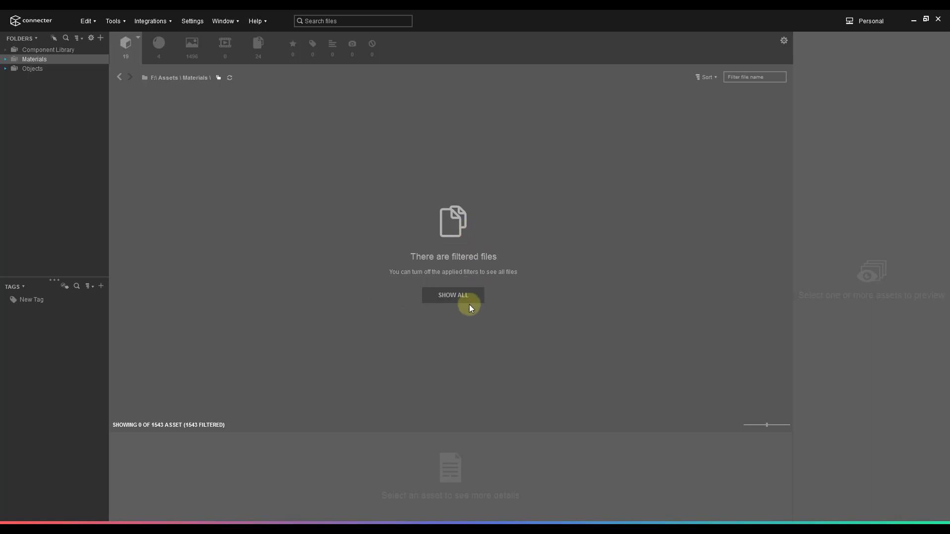
mouse_move(192, 42)
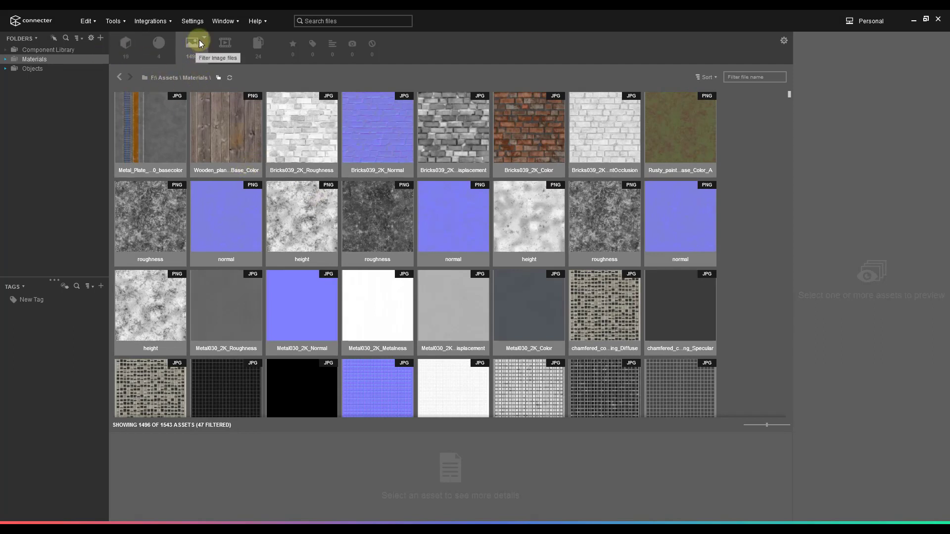
- Show only image files with subfolders included and open Materials > Brick_Stone, listing 207 maps
left_click(193, 42)
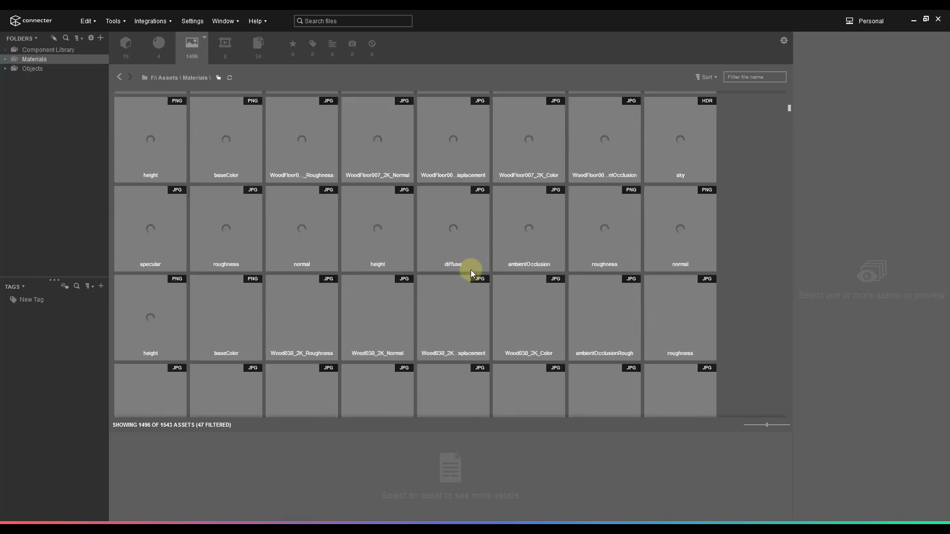
left_click(217, 77)
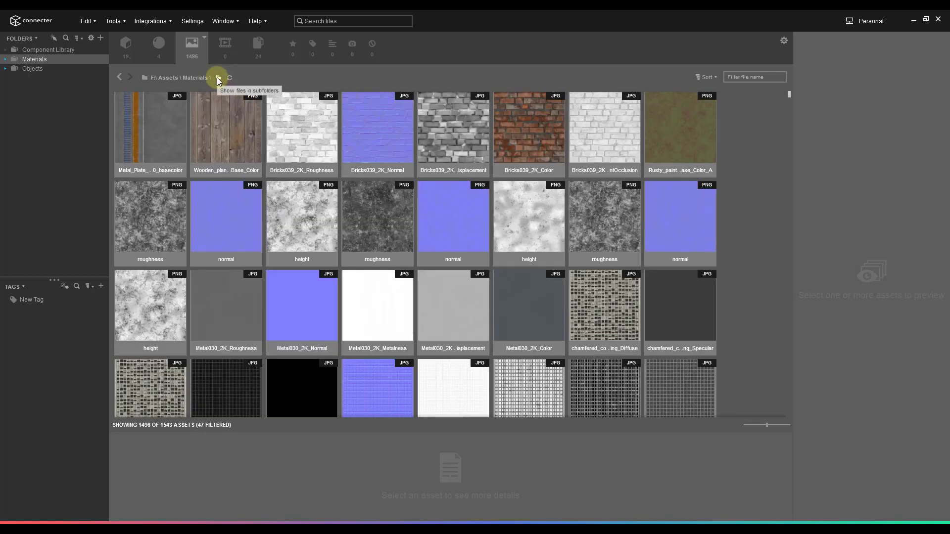
left_click(6, 58)
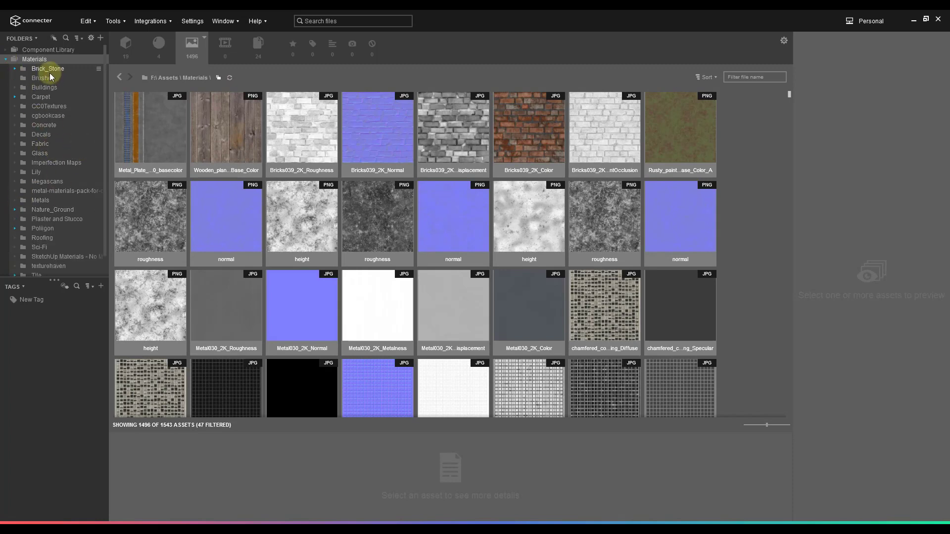
left_click(48, 68)
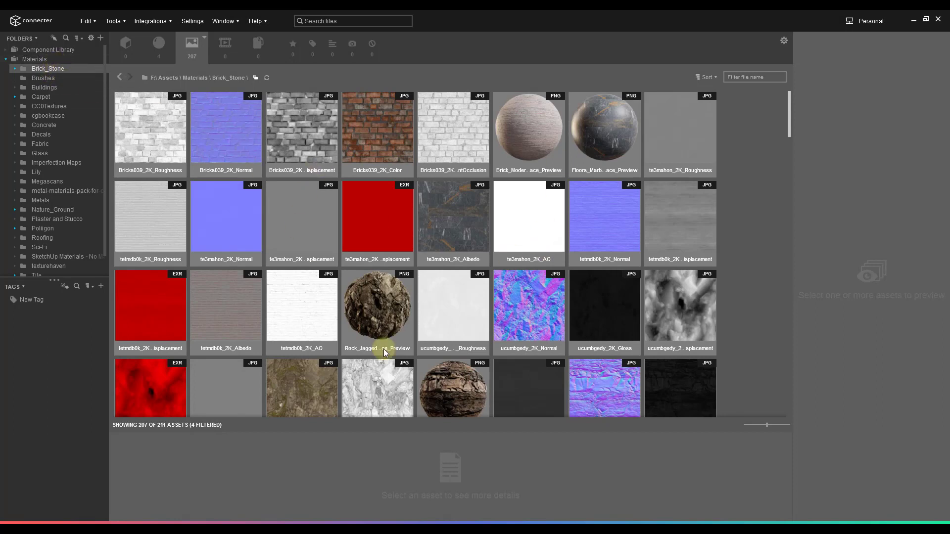
mouse_move(406, 179)
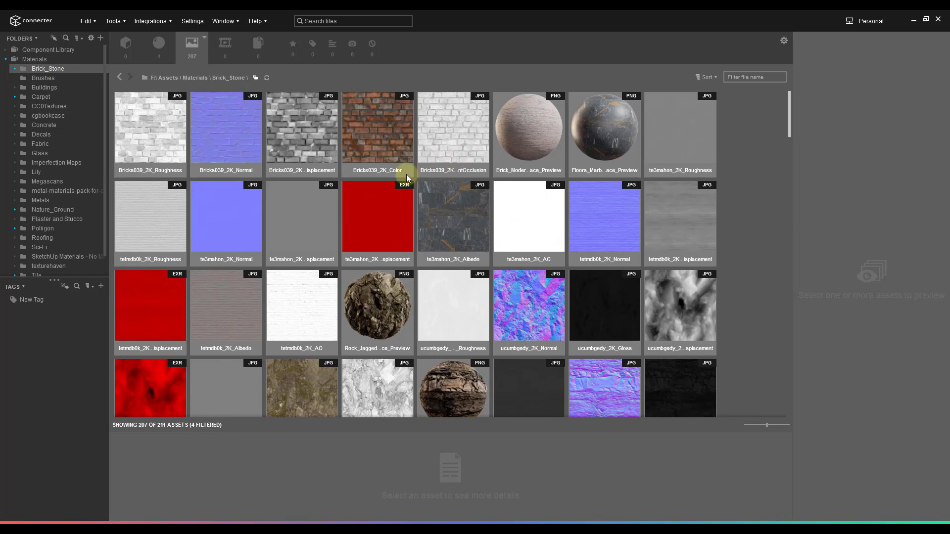
left_click(267, 77)
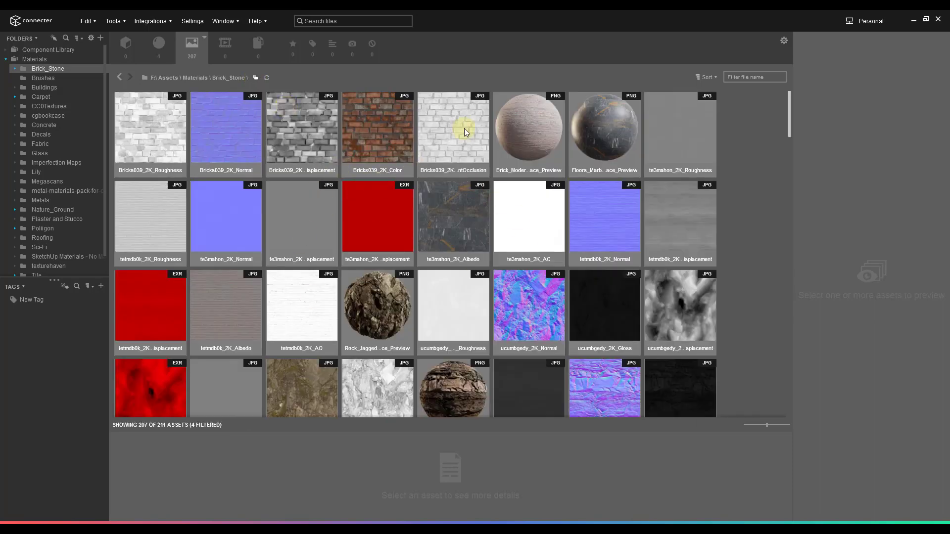
mouse_move(453, 162)
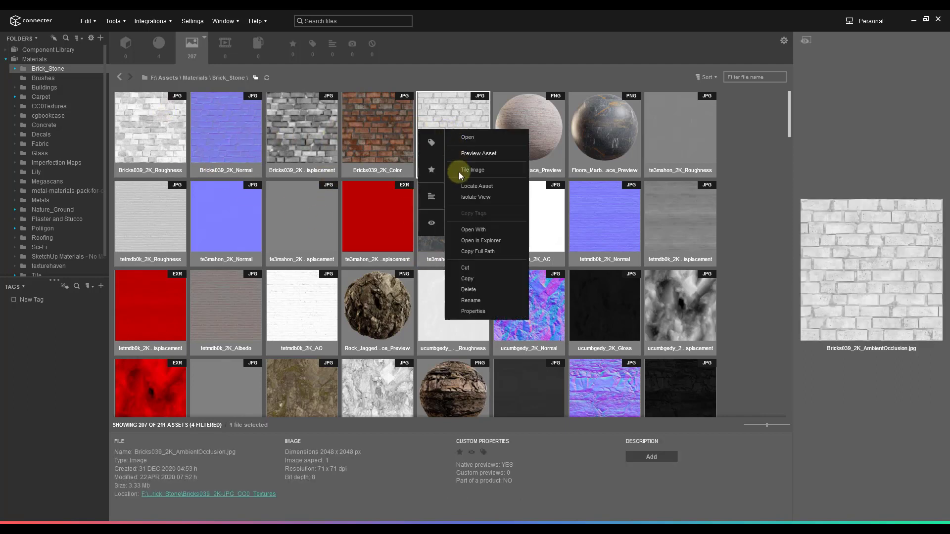
mouse_move(479, 252)
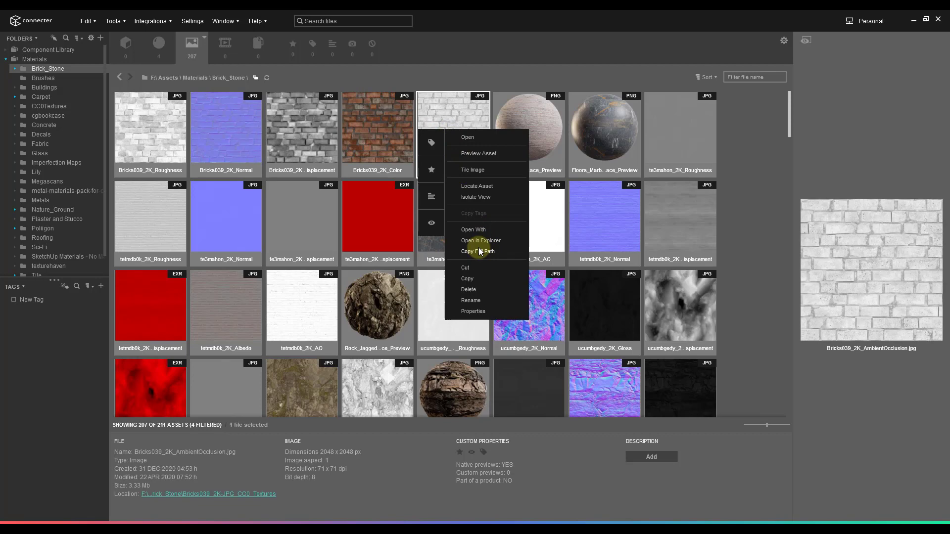
mouse_move(432, 110)
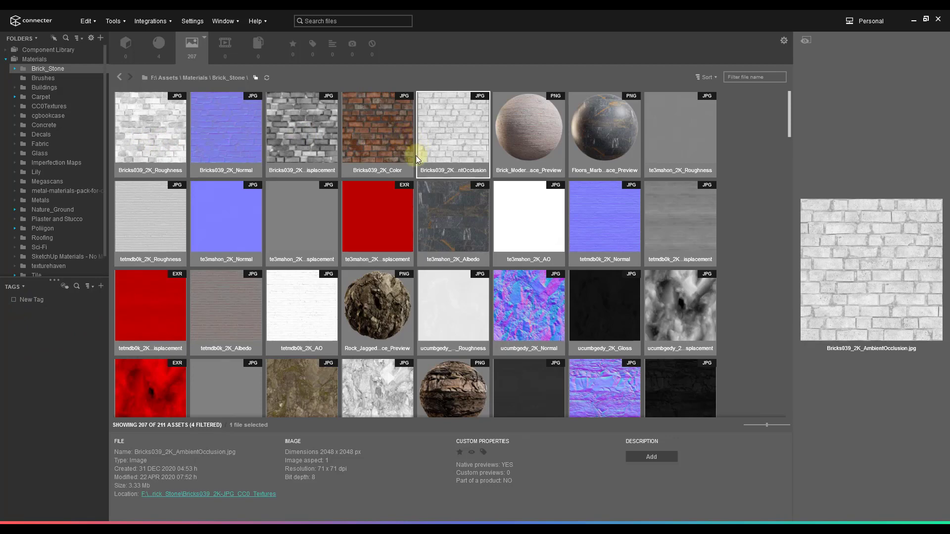
mouse_move(50, 314)
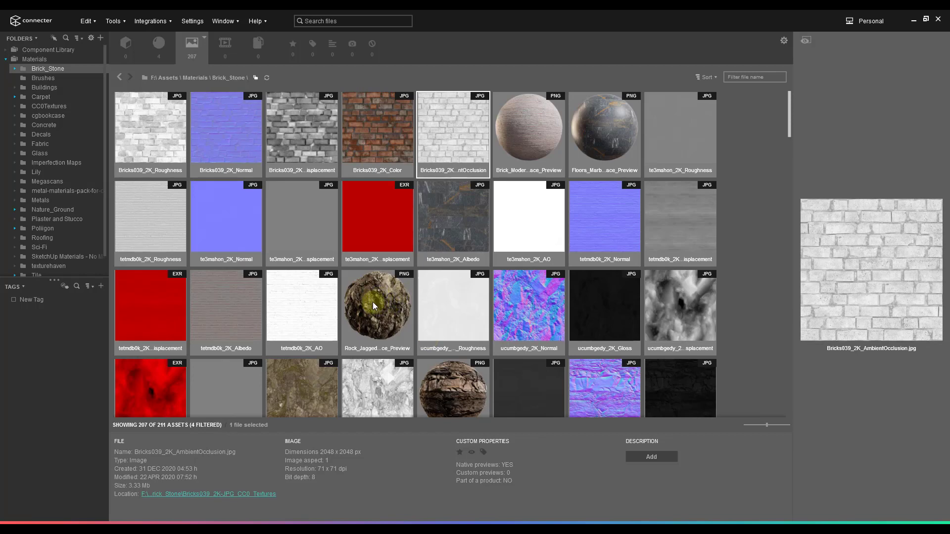
mouse_move(291, 180)
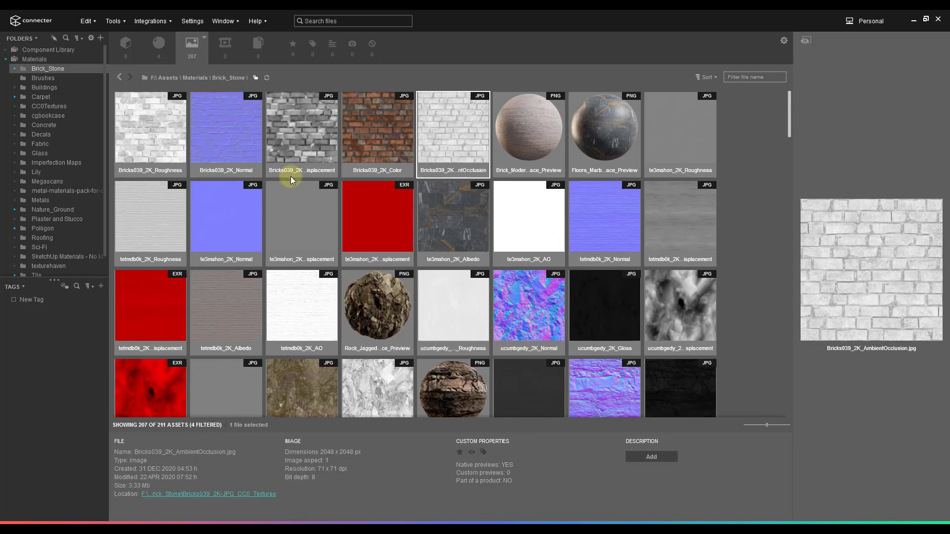
mouse_move(660, 201)
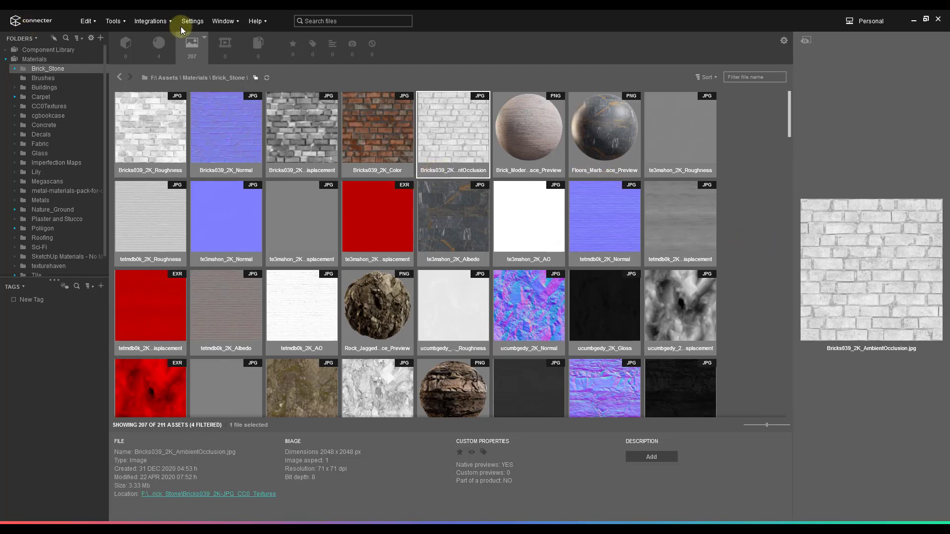
- Show the PBR Material Preview and load the Bricks039 colour, height, normal and roughness maps
left_click(223, 21)
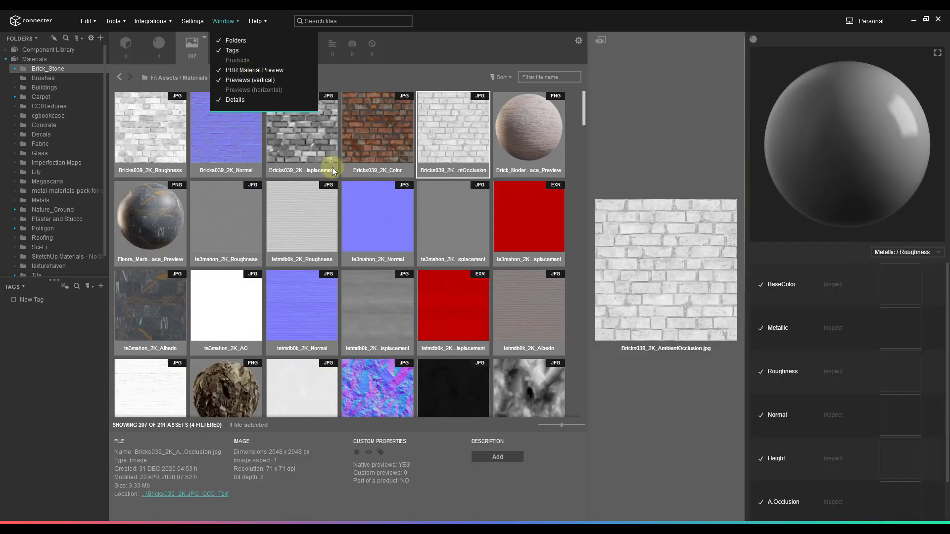
left_click(377, 128)
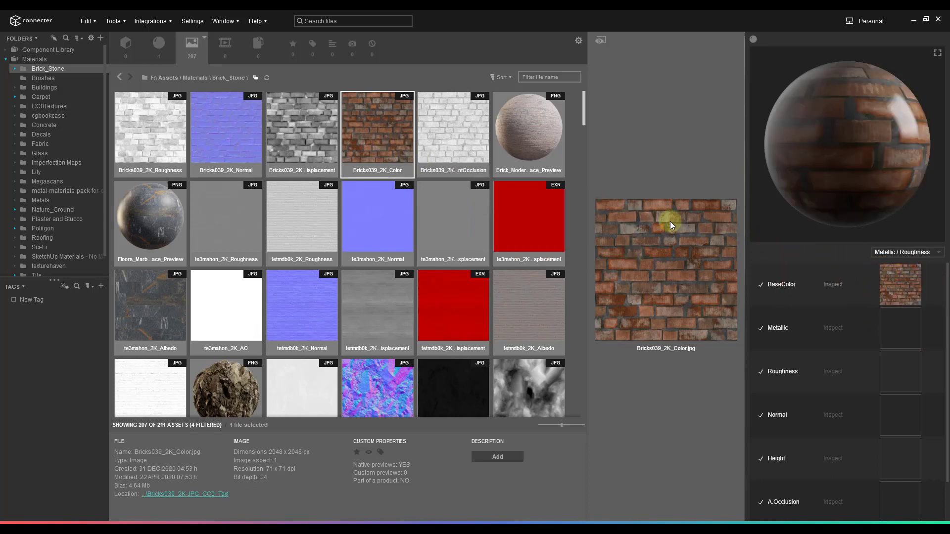
left_click(301, 127)
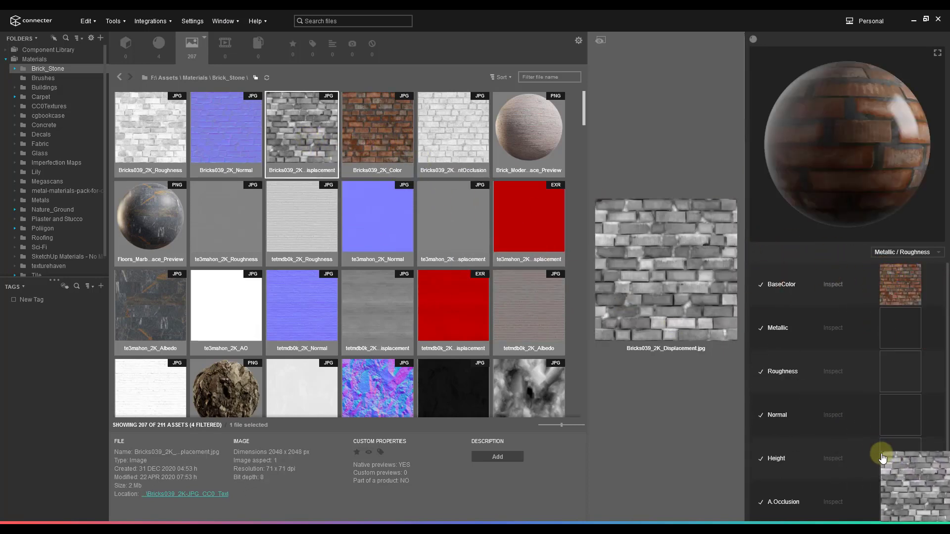
left_click(226, 127)
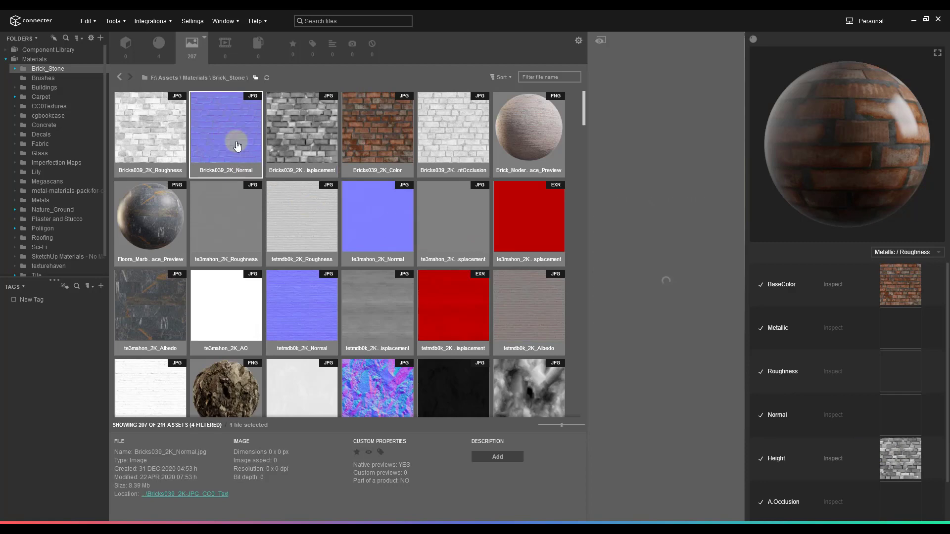
left_click(226, 128)
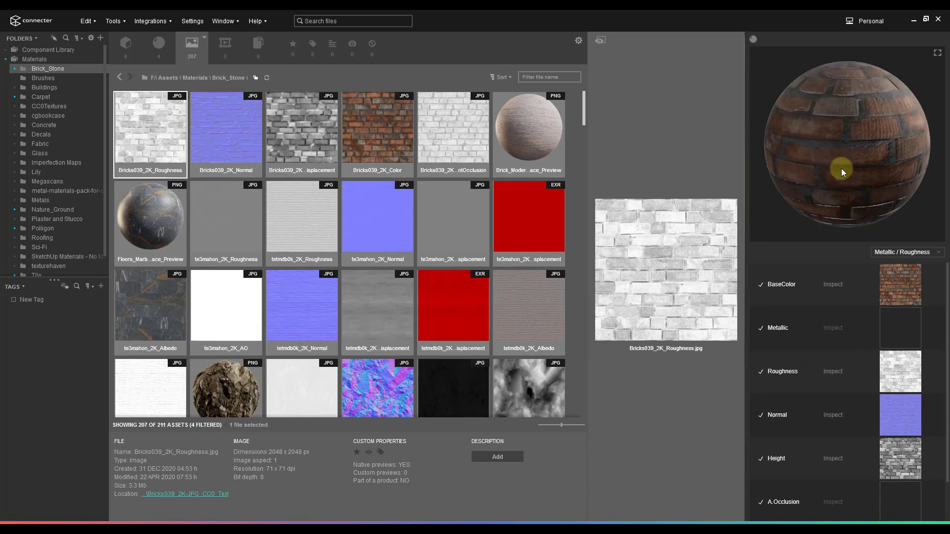
- Turn the preview sphere to inspect the brick and select the Bricks039 colour texture
left_click_drag(842, 172, 847, 180)
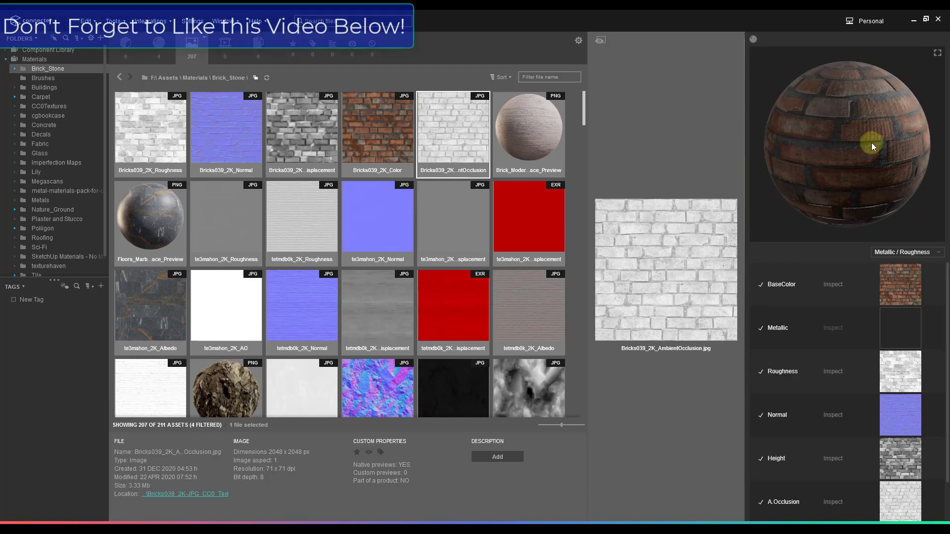
mouse_move(619, 17)
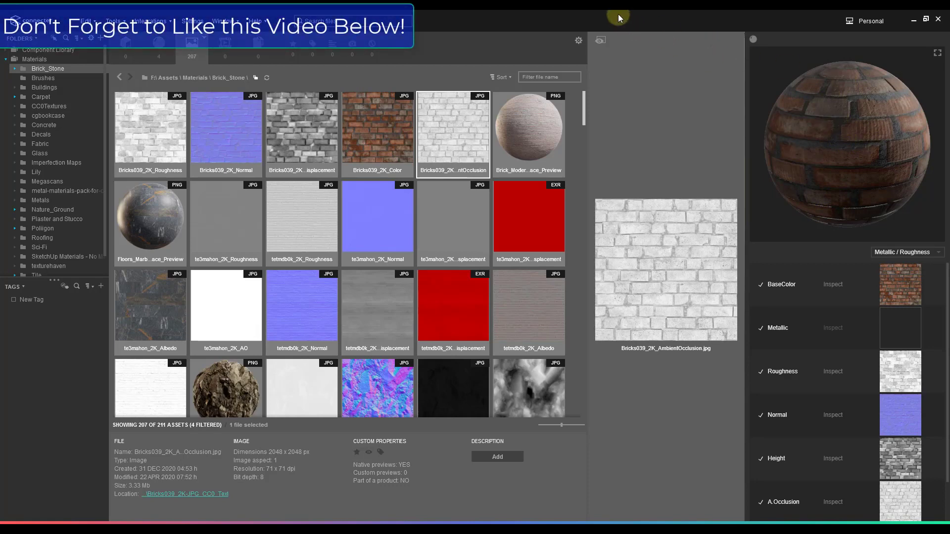
left_click(377, 132)
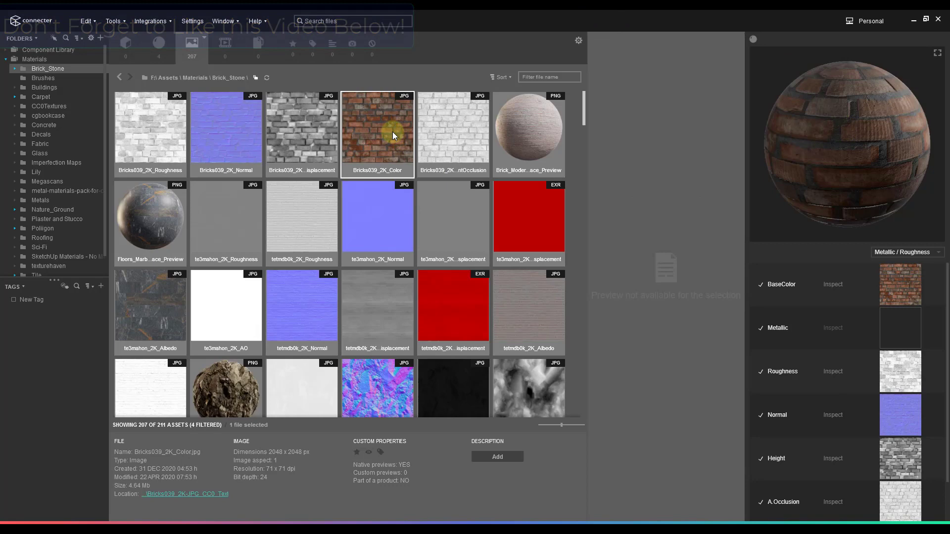
left_click(377, 130)
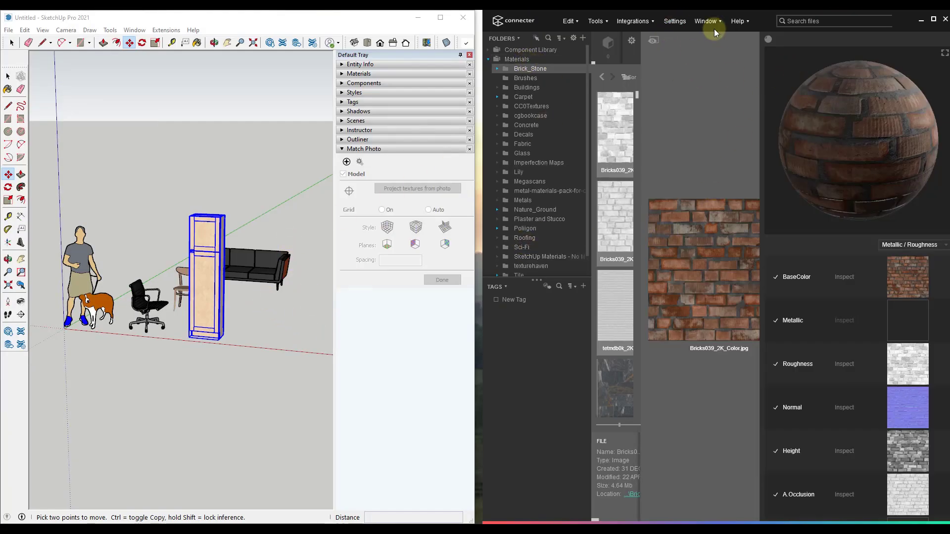
- Drop Bricks039_2K_Color onto the flat face and draw a rectangle beside it for the box
left_click(706, 21)
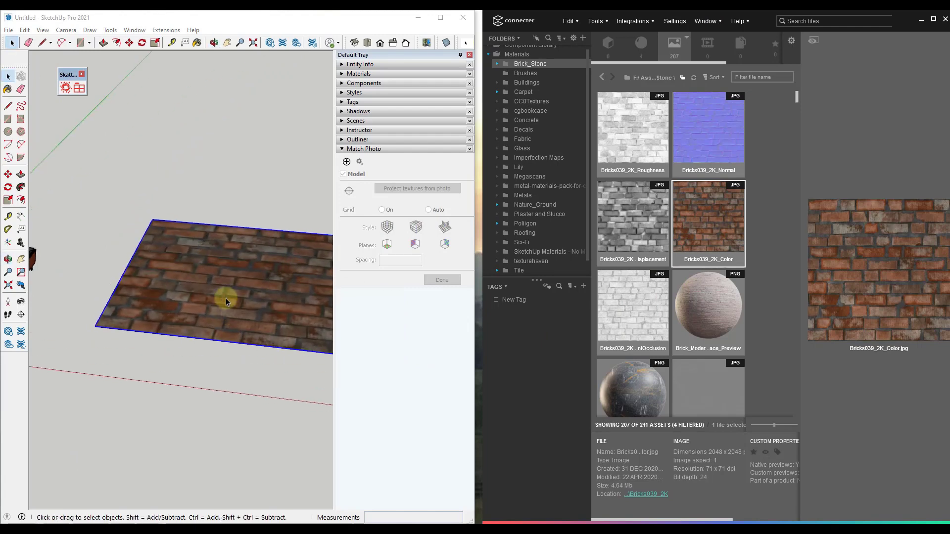
left_click(358, 74)
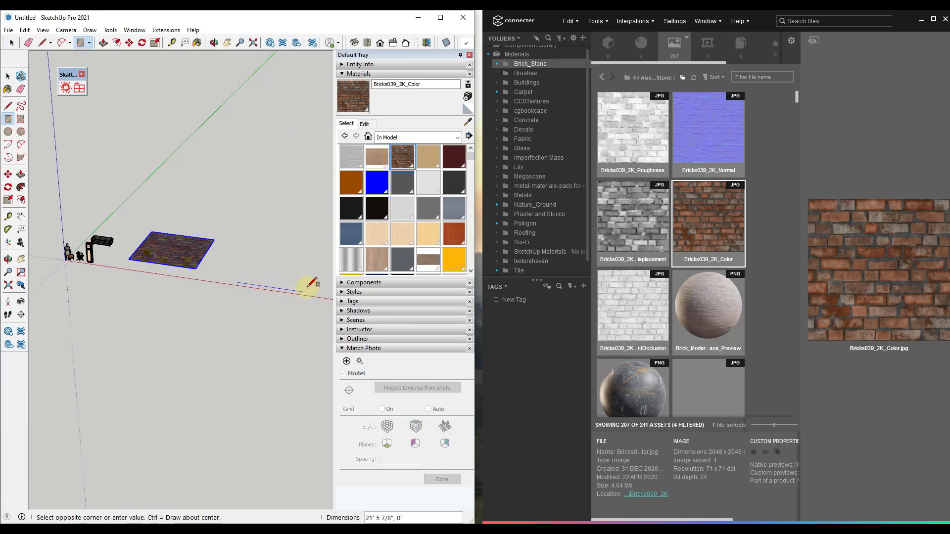
left_click_drag(209, 279, 308, 284)
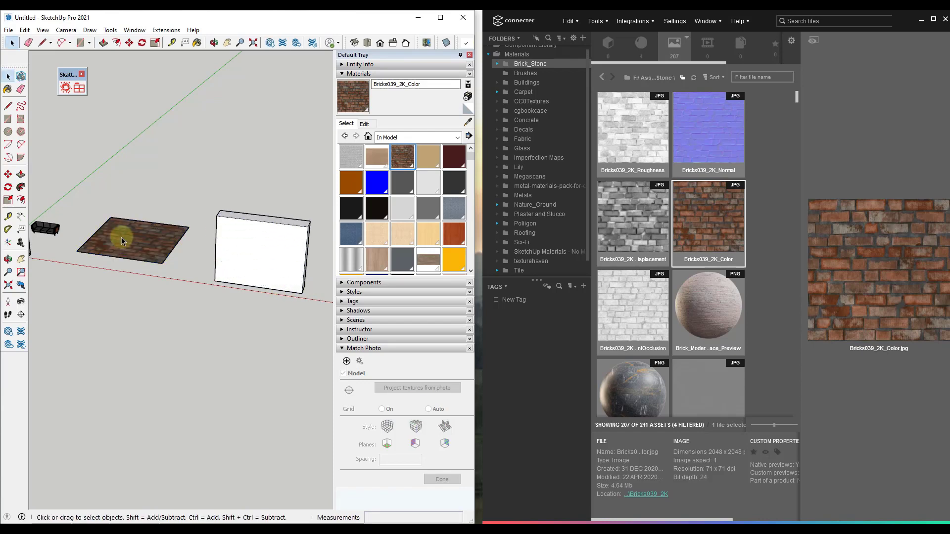
- Drop udjdbsya_2K_Albedo onto the box and load that albedo jpg into a new material
scroll("down", 3)
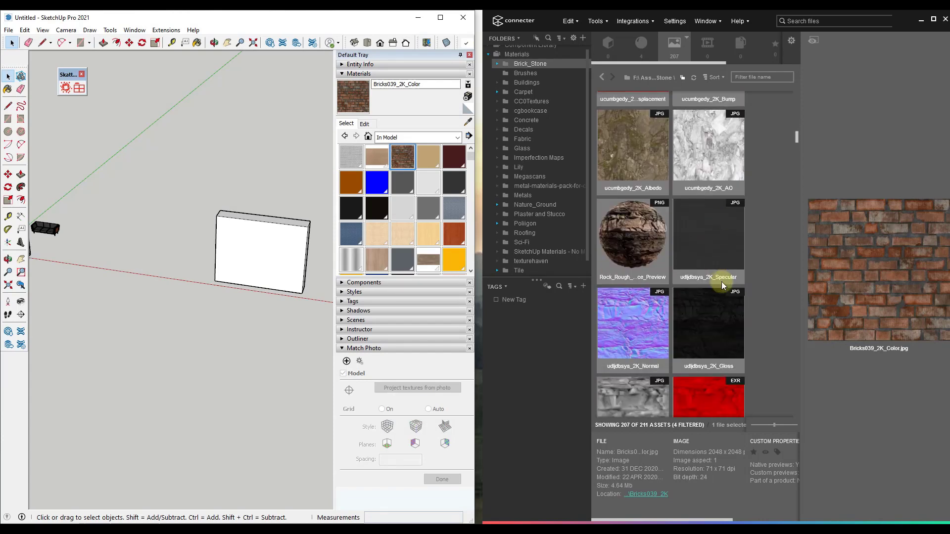
scroll("down", 3)
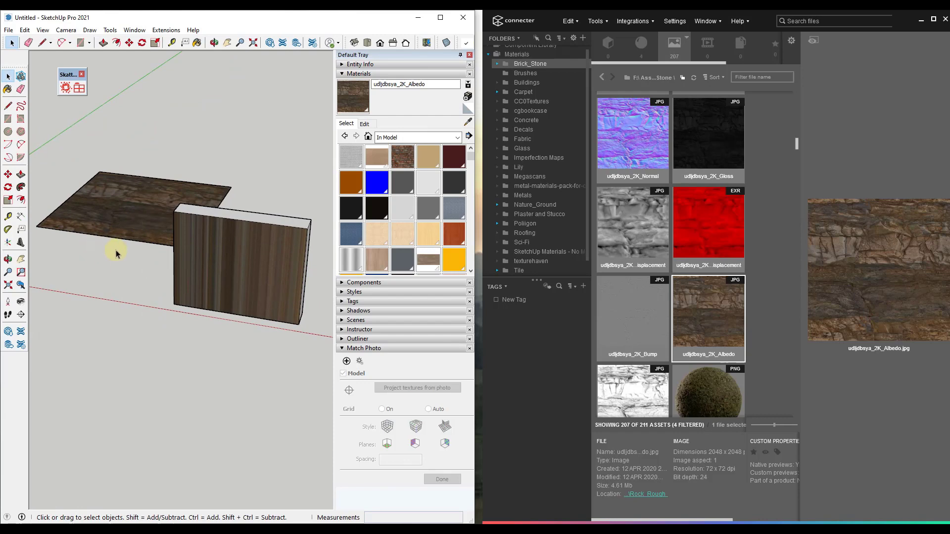
right_click(116, 253)
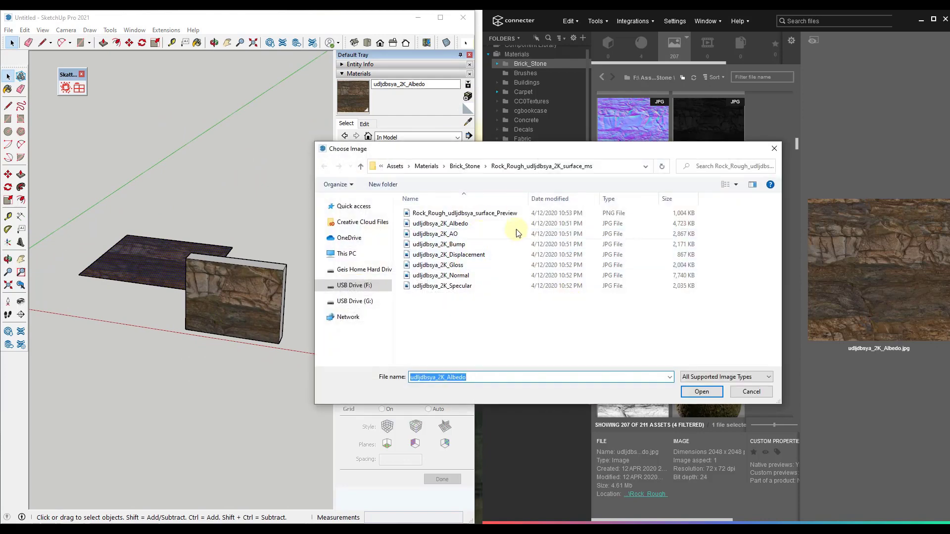
left_click(700, 392)
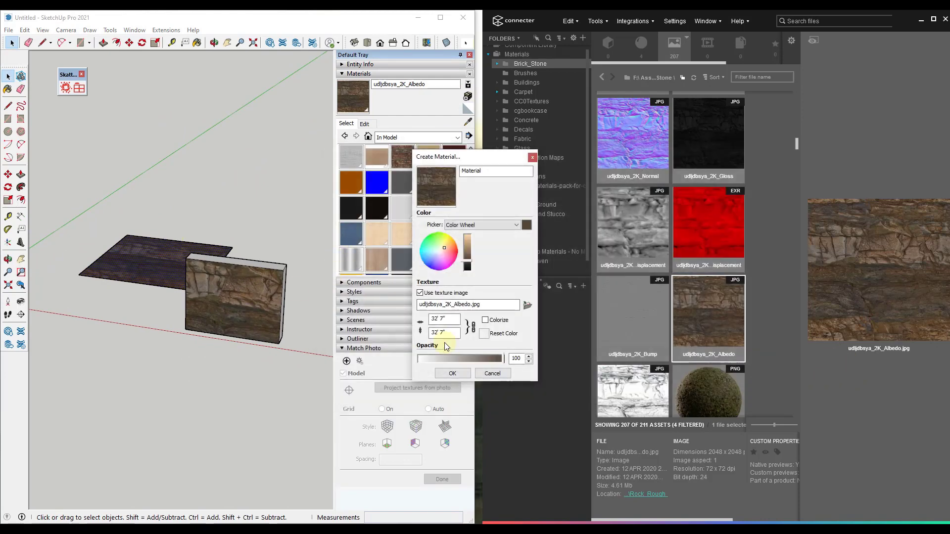